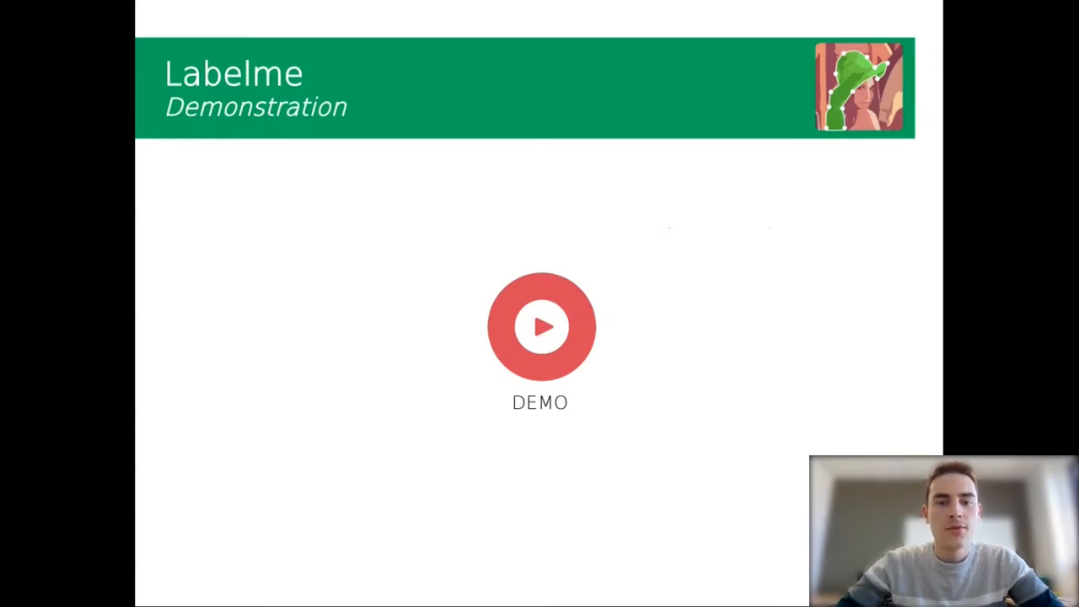
mouse_move(618, 401)
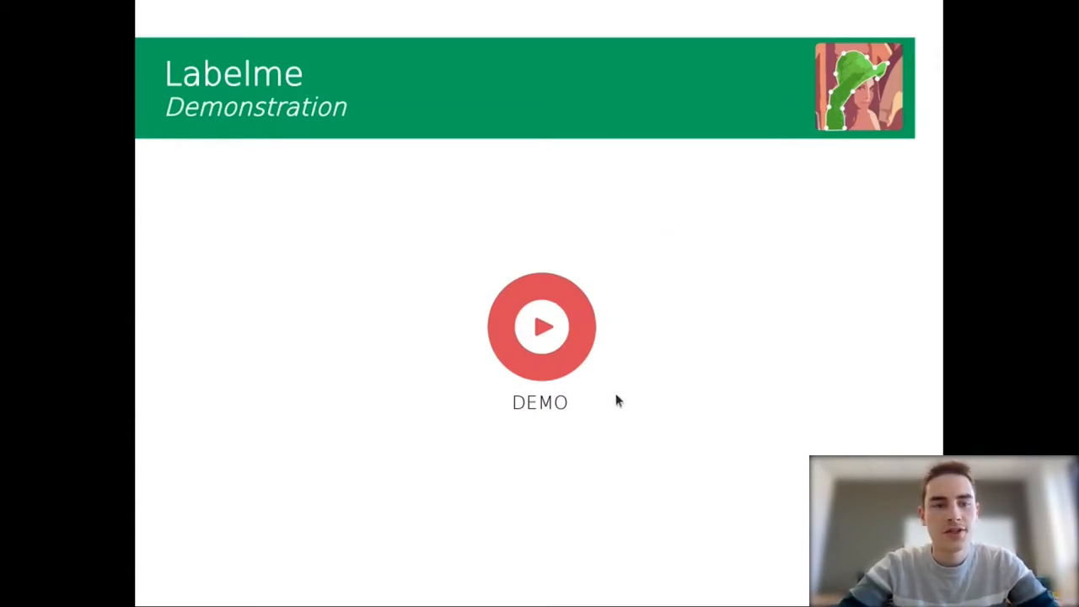
Start the Labelme demo and load LP2.png from Test_images.
left_click(540, 328)
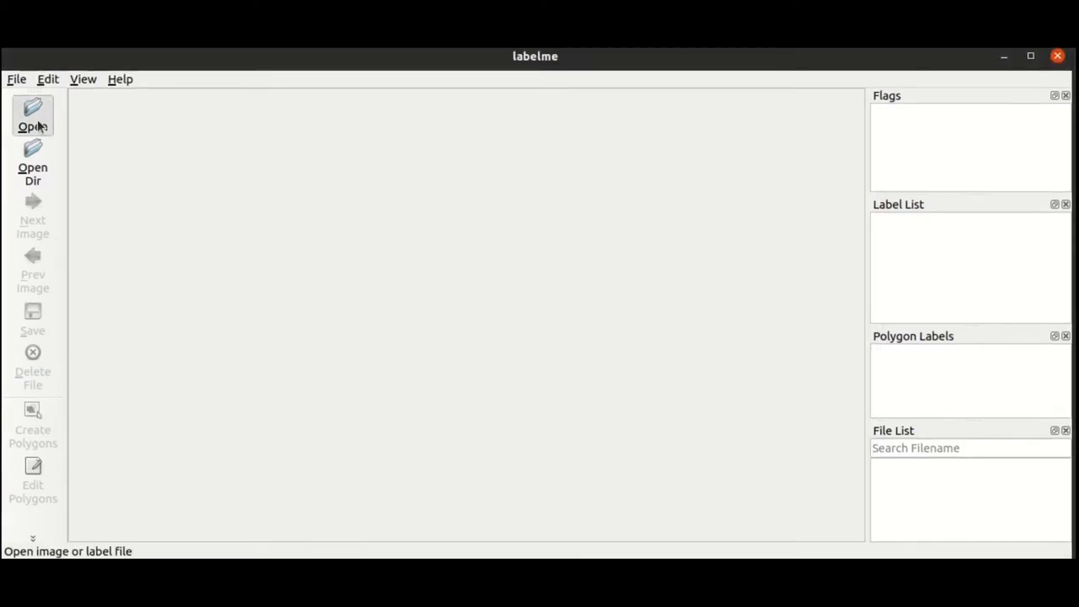
left_click(32, 116)
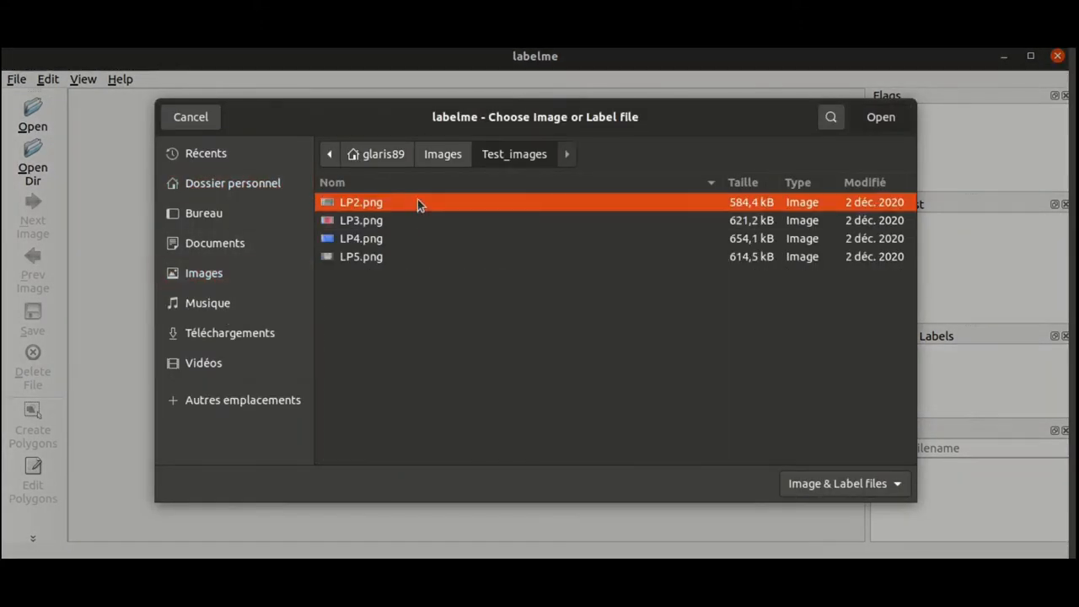
left_click(880, 116)
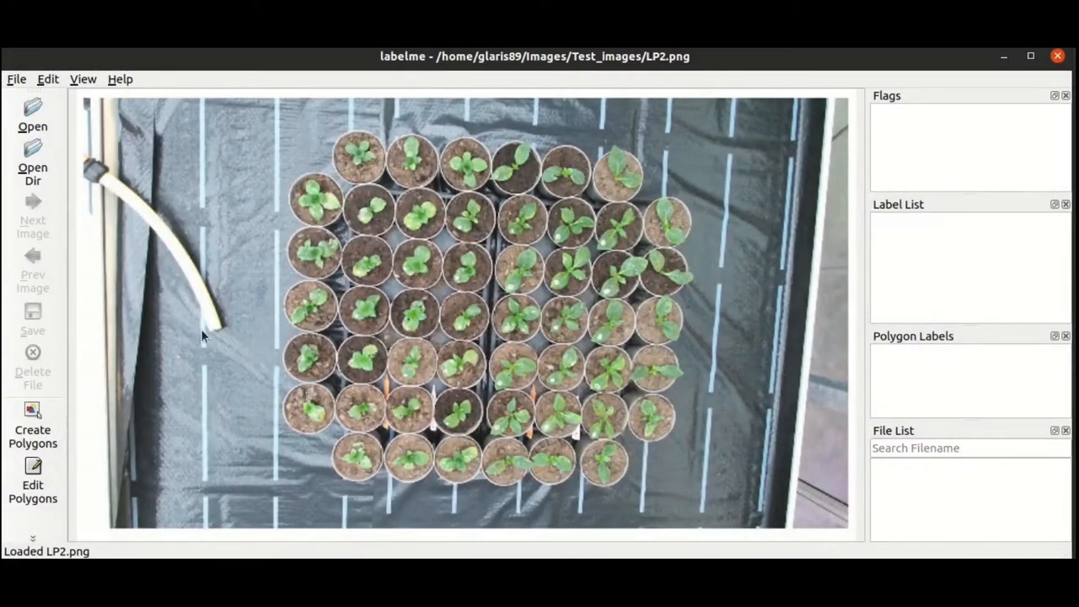
mouse_move(146, 325)
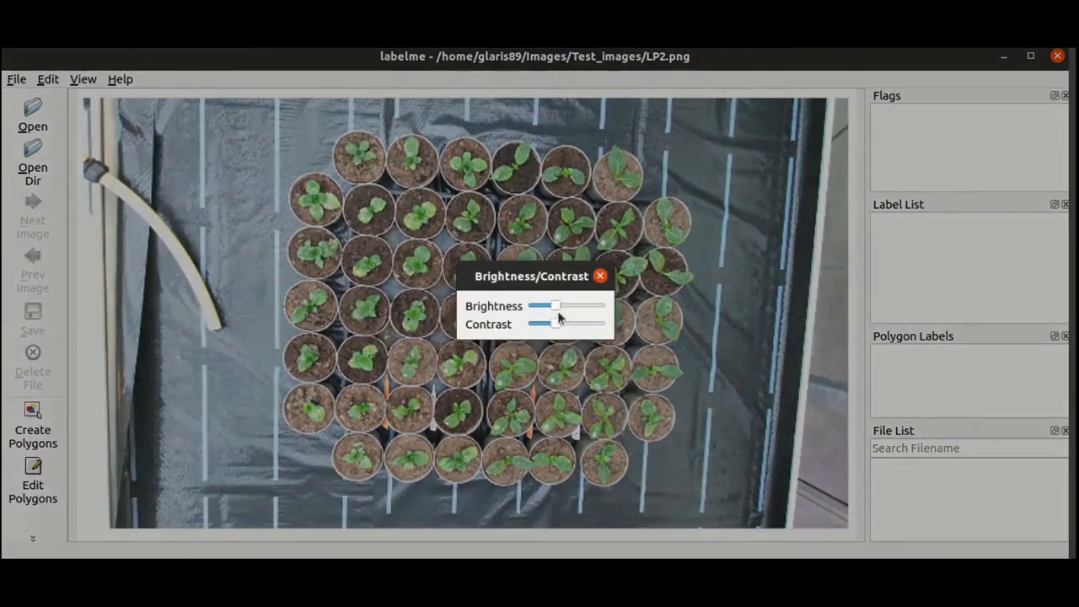
Raise the LP2.png contrast with the Brightness/Contrast slider and close the dialog.
left_click_drag(556, 324, 582, 324)
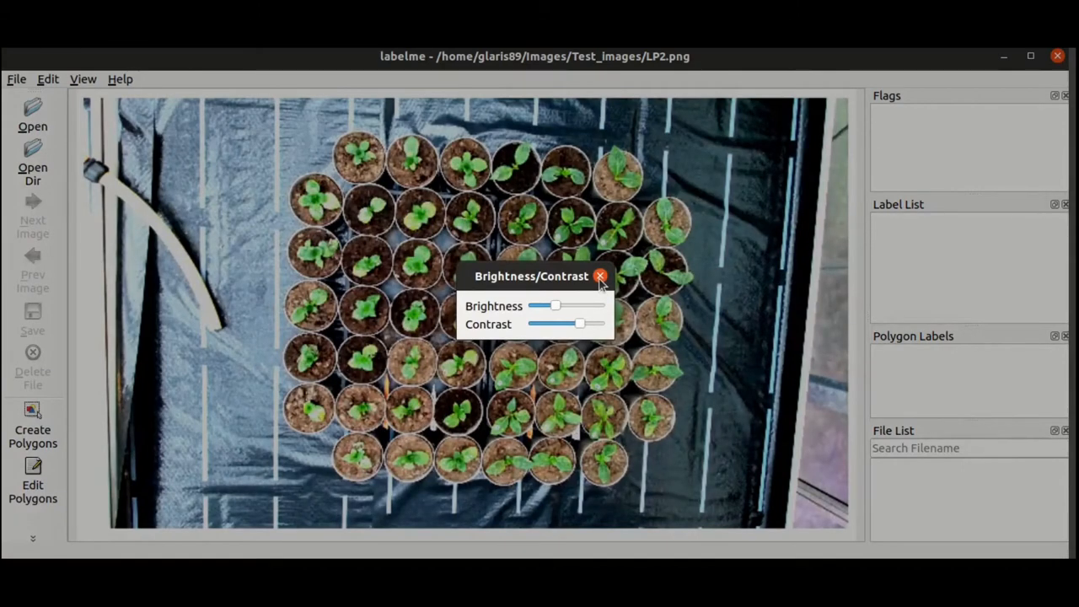
left_click(599, 276)
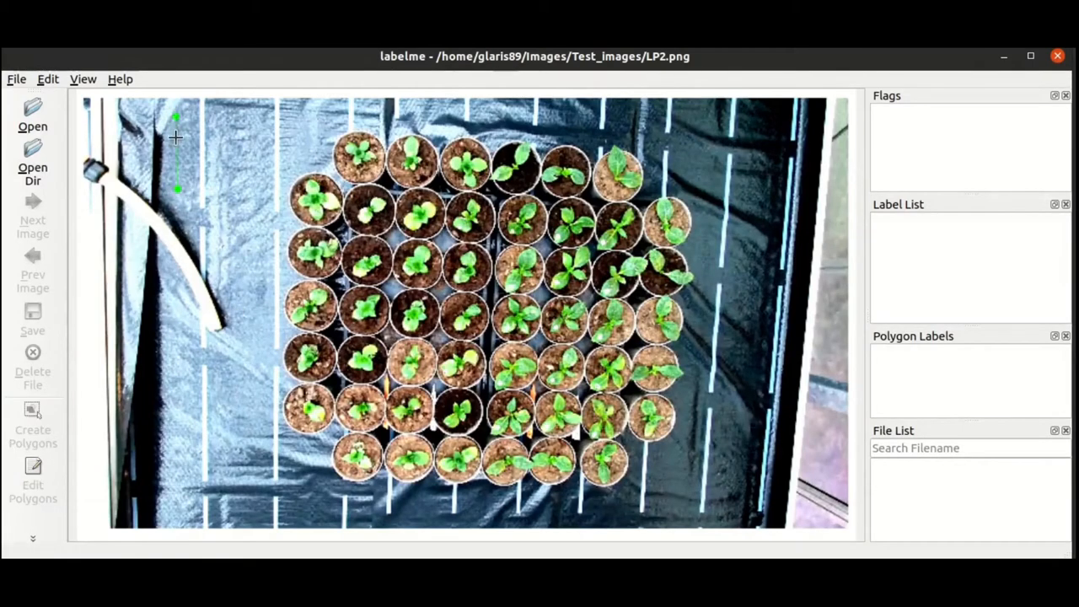
Outline two black tarp regions on the tray's left, labelling each Background.
left_click(222, 255)
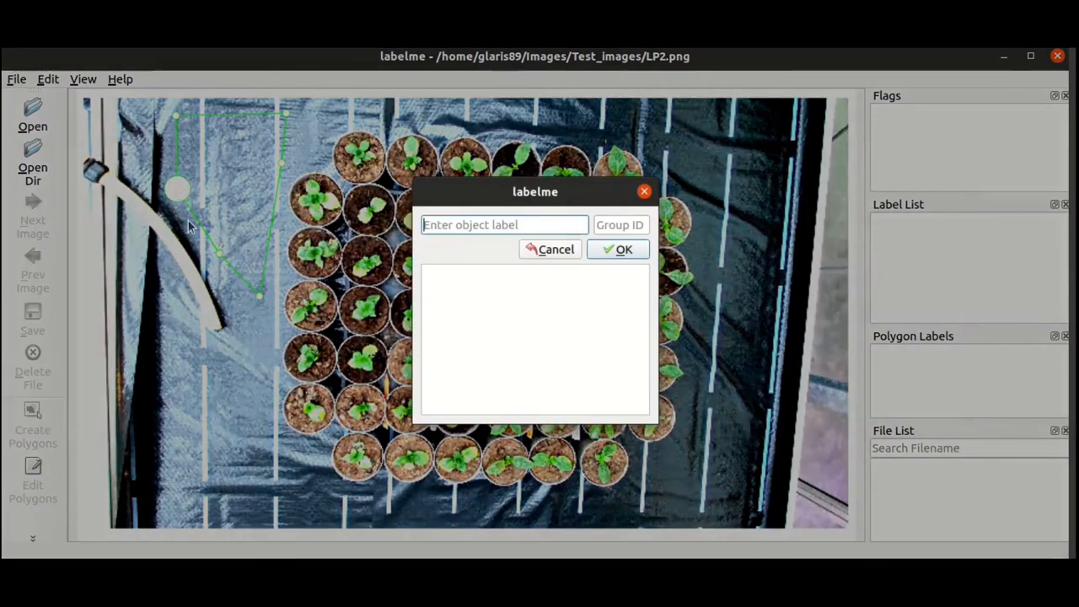
type("Background")
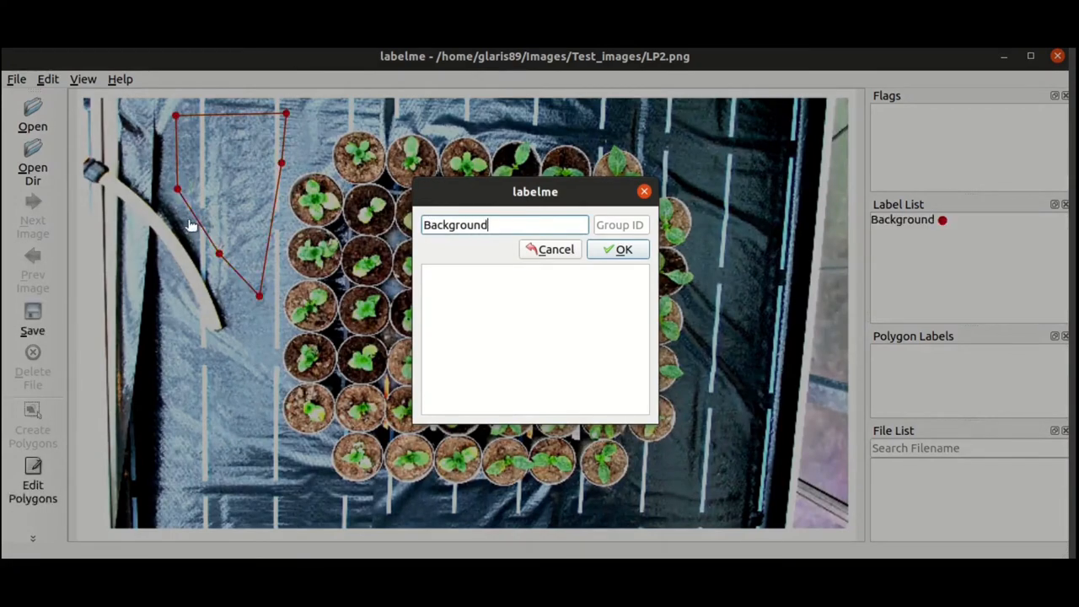
left_click(619, 249)
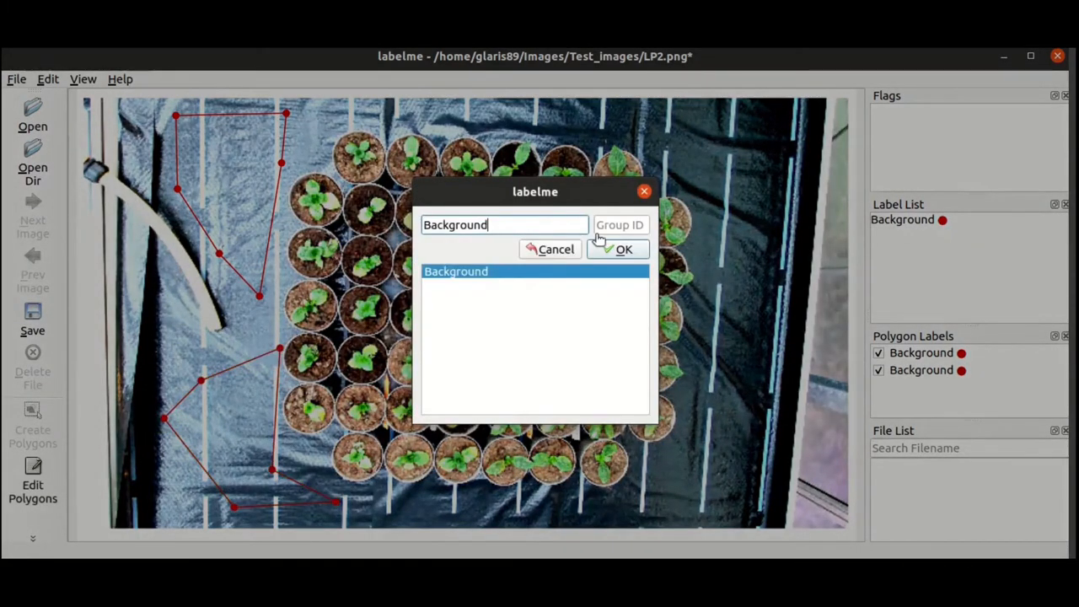
left_click(624, 250)
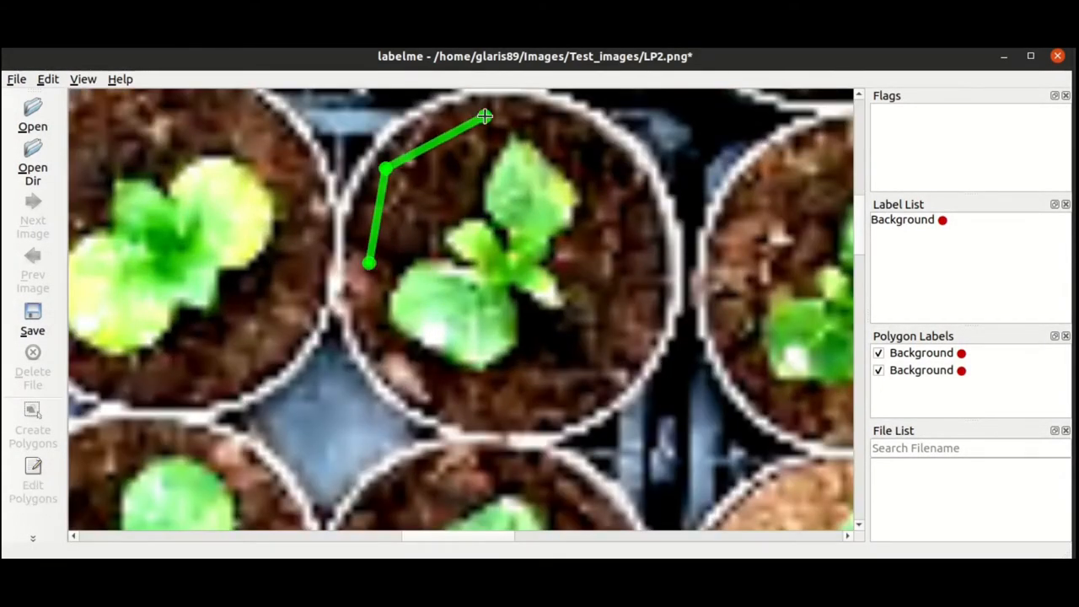
Outline two soil patches as Soil and the seedling leaves as Leaves in one pot.
left_click(369, 263)
type("Soil")
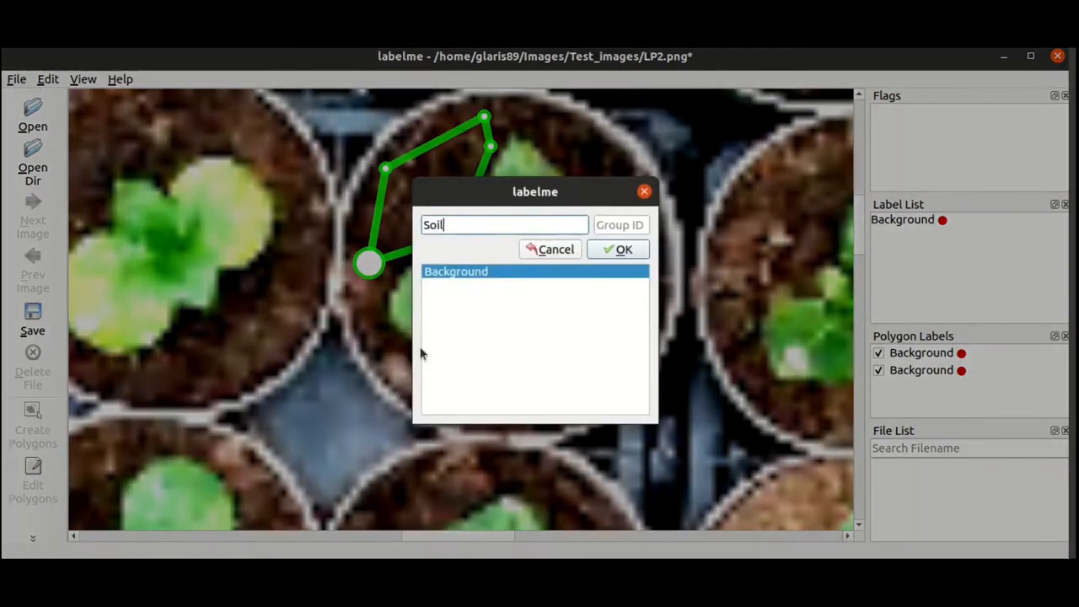
left_click(618, 248)
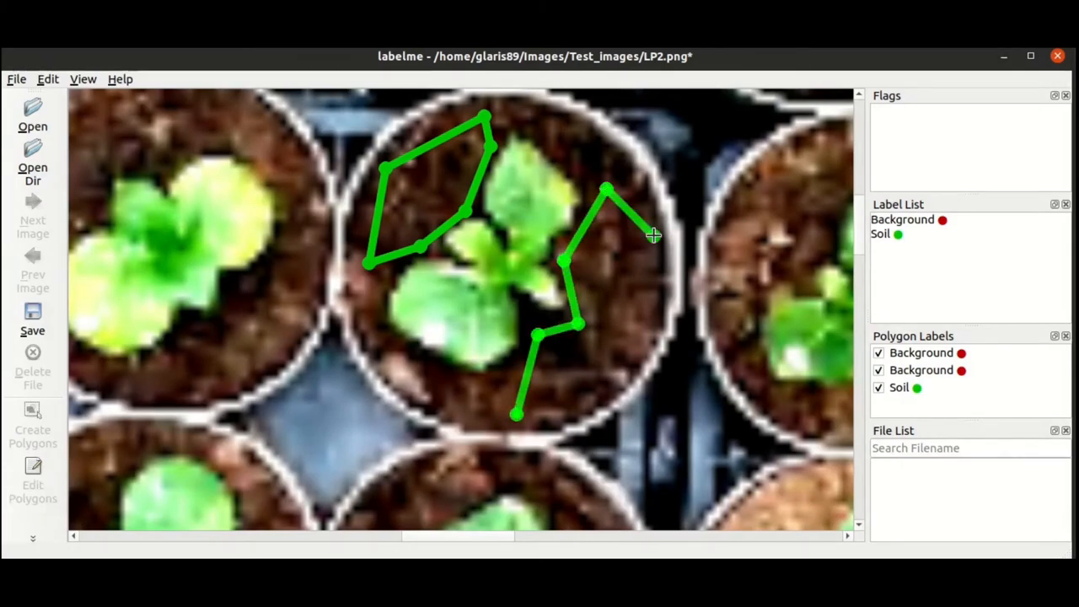
left_click(518, 419)
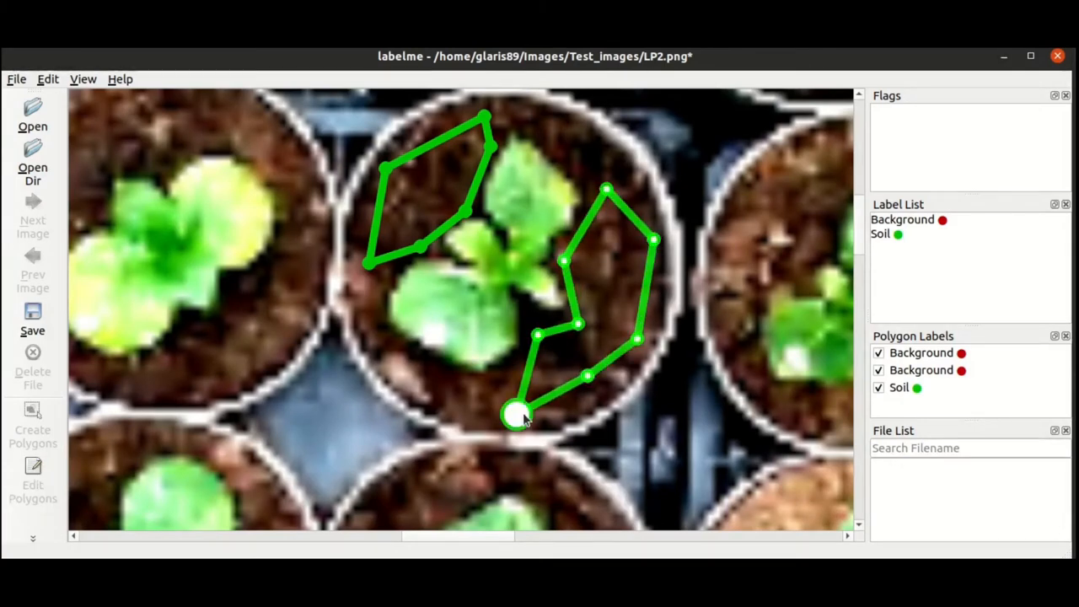
left_click(518, 417)
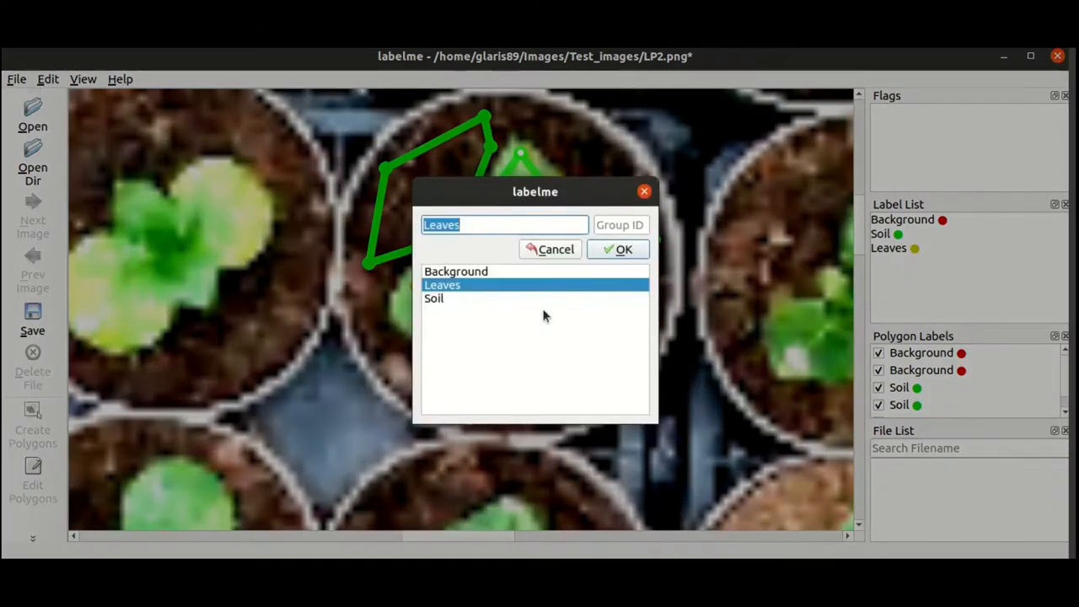
left_click(618, 249)
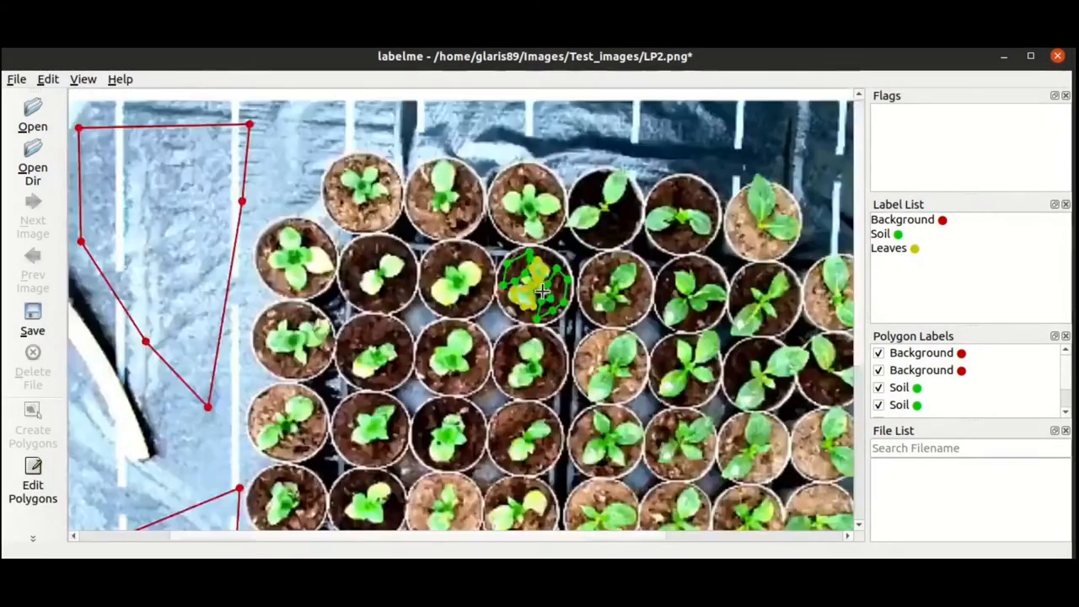
Toggle the two Soil outlines' visibility, then save the annotations as LP2.json.
scroll("down", 3)
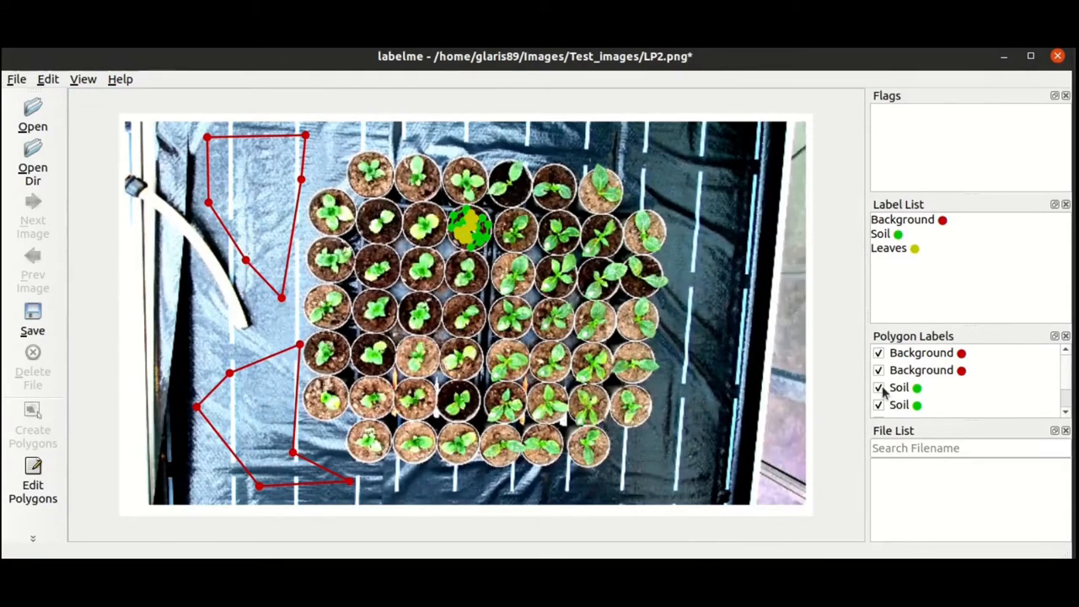
left_click(879, 387)
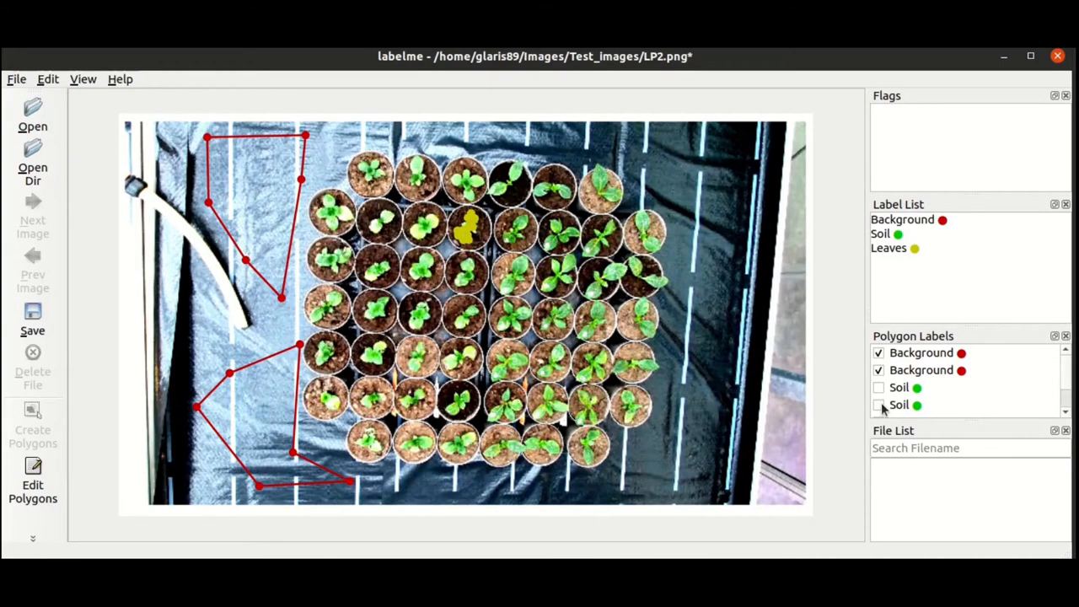
left_click(879, 387)
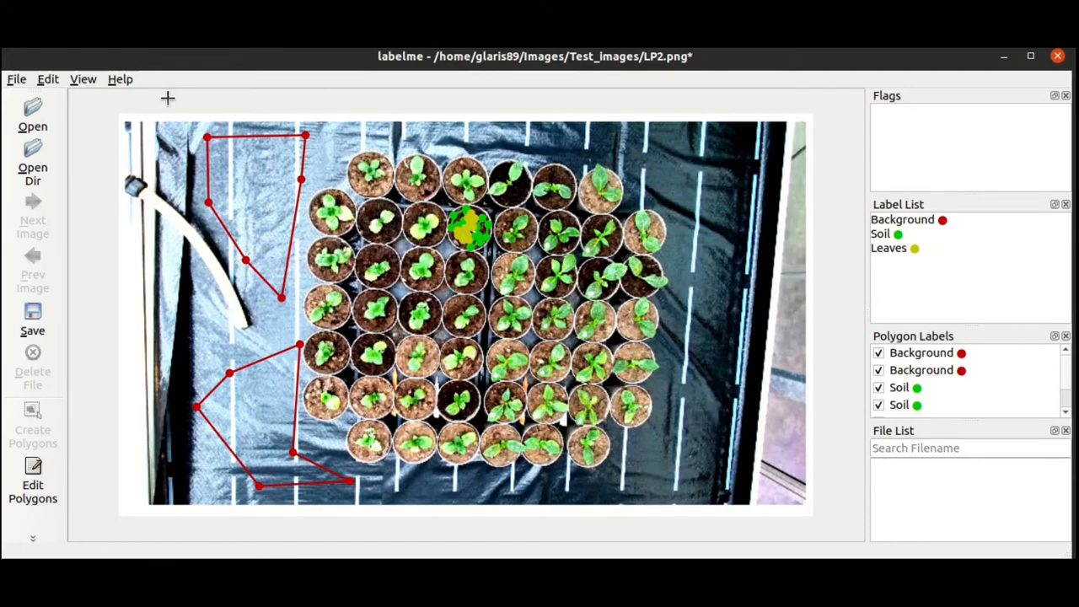
left_click(32, 325)
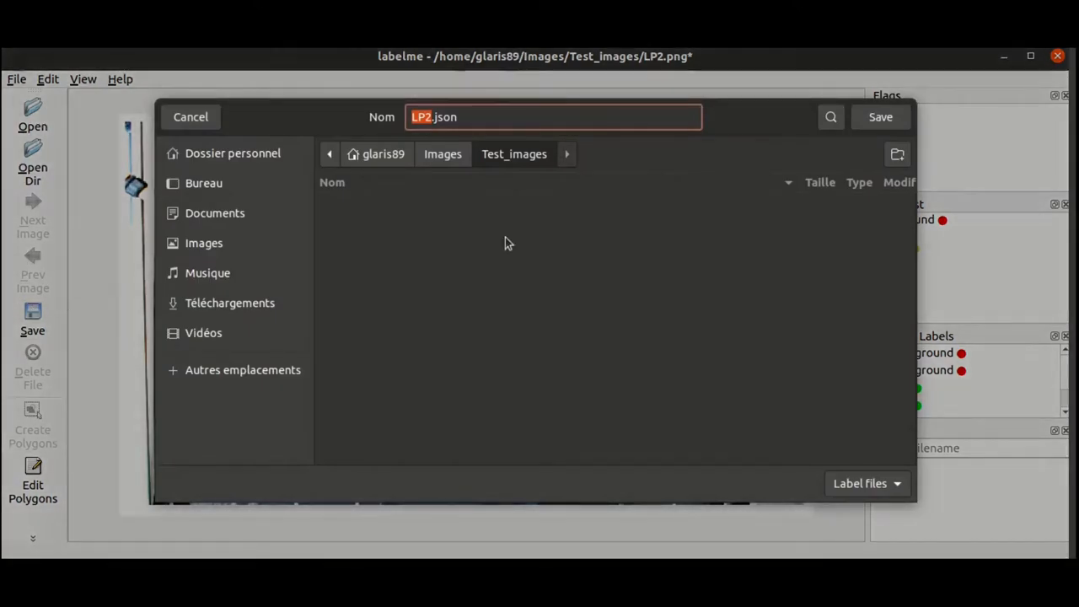
mouse_move(635, 148)
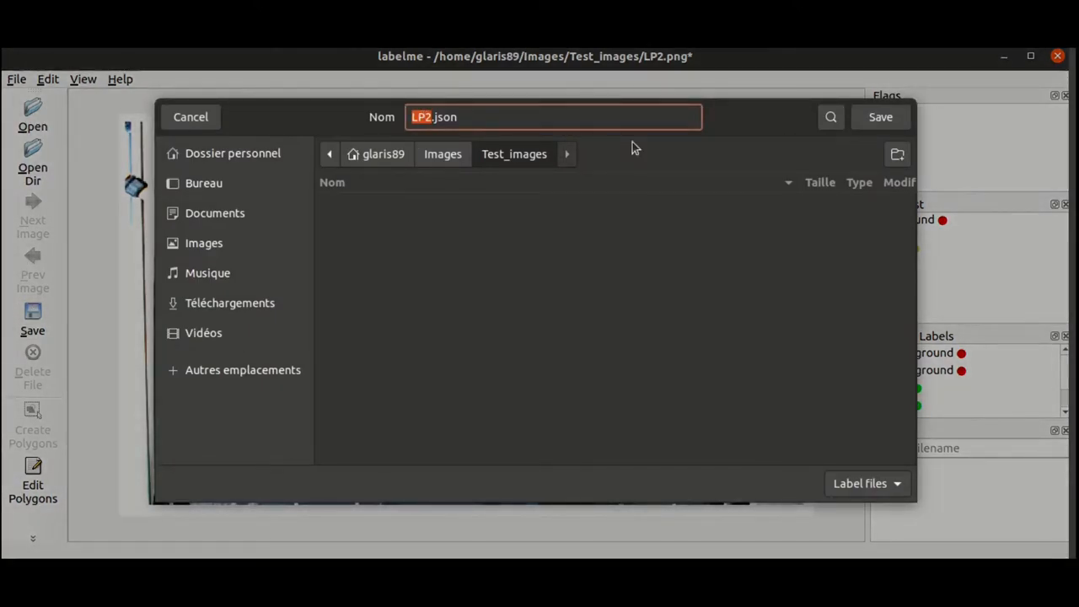
left_click(880, 116)
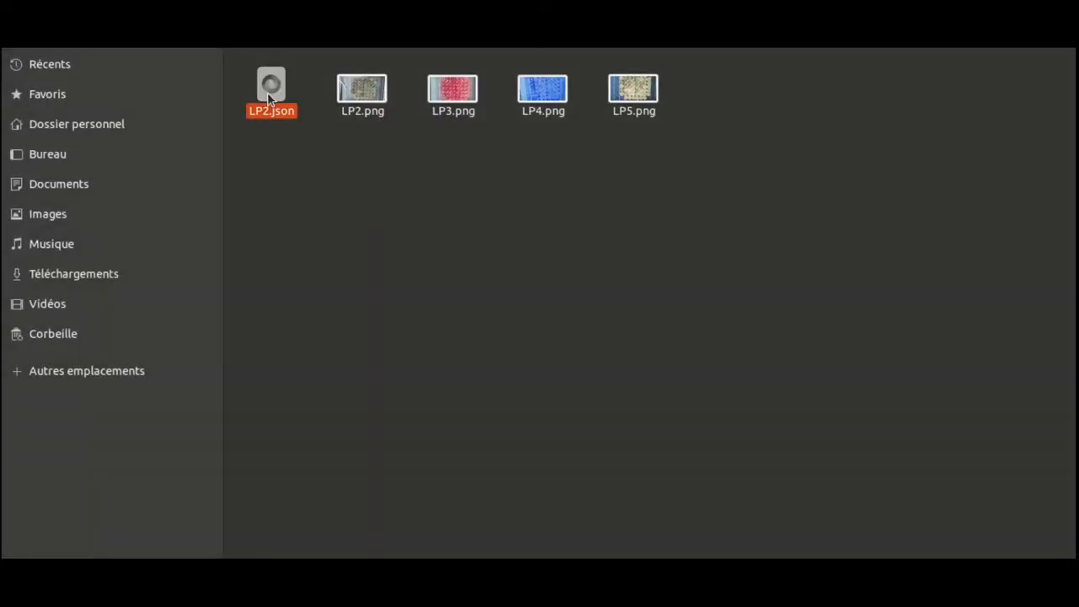
double_click(270, 88)
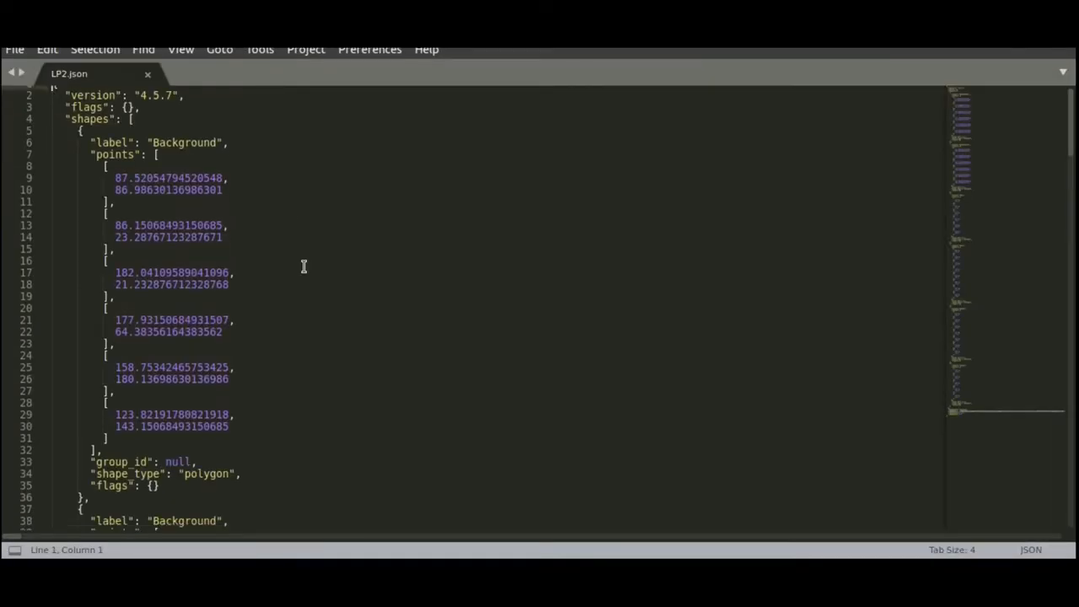
scroll("down", 3)
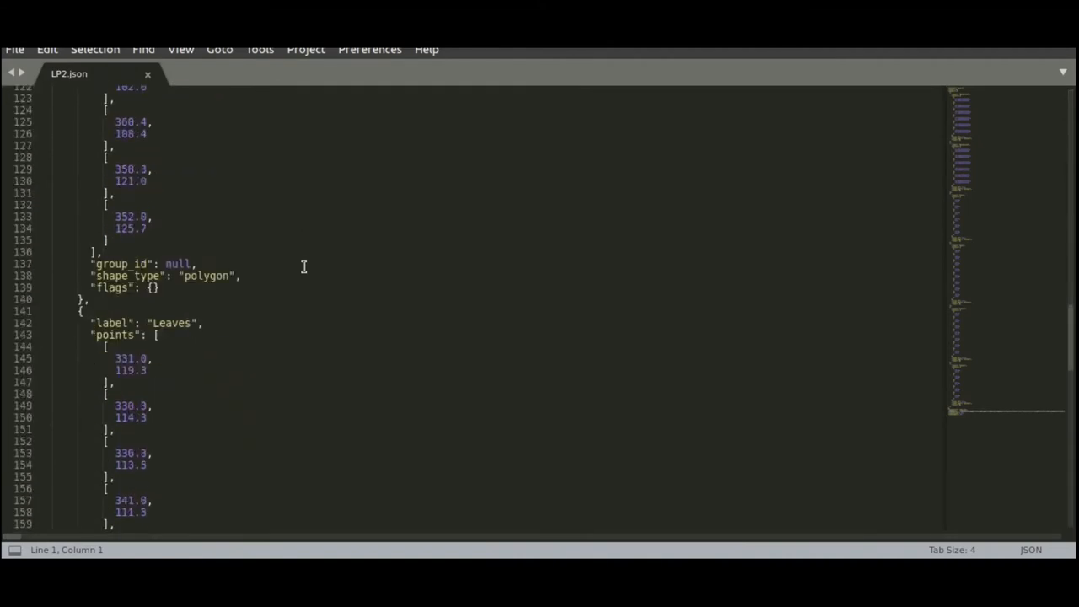
scroll("down", 3)
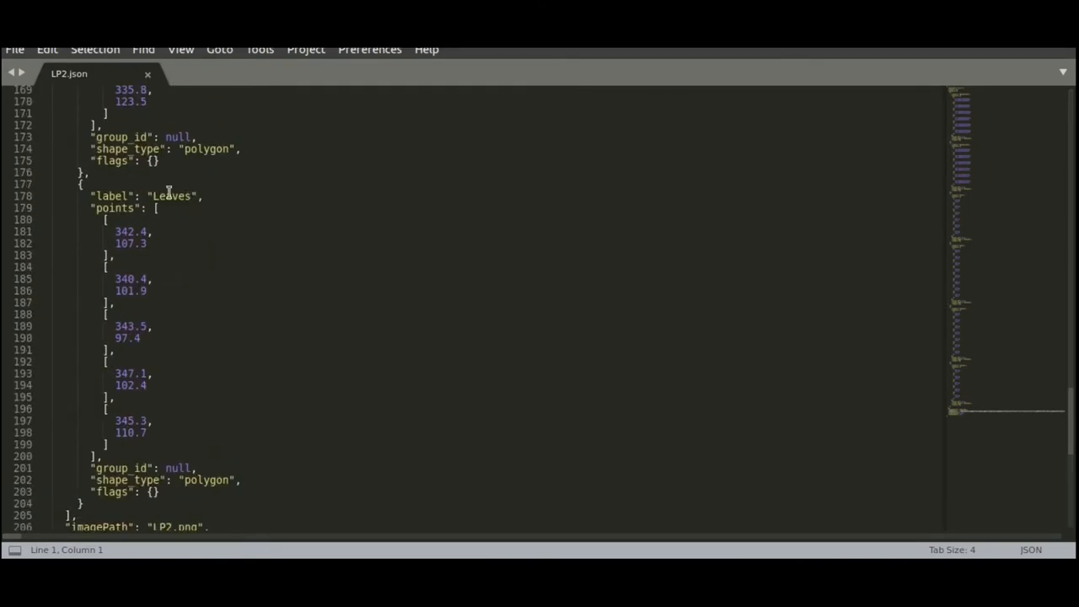
left_click(77, 184)
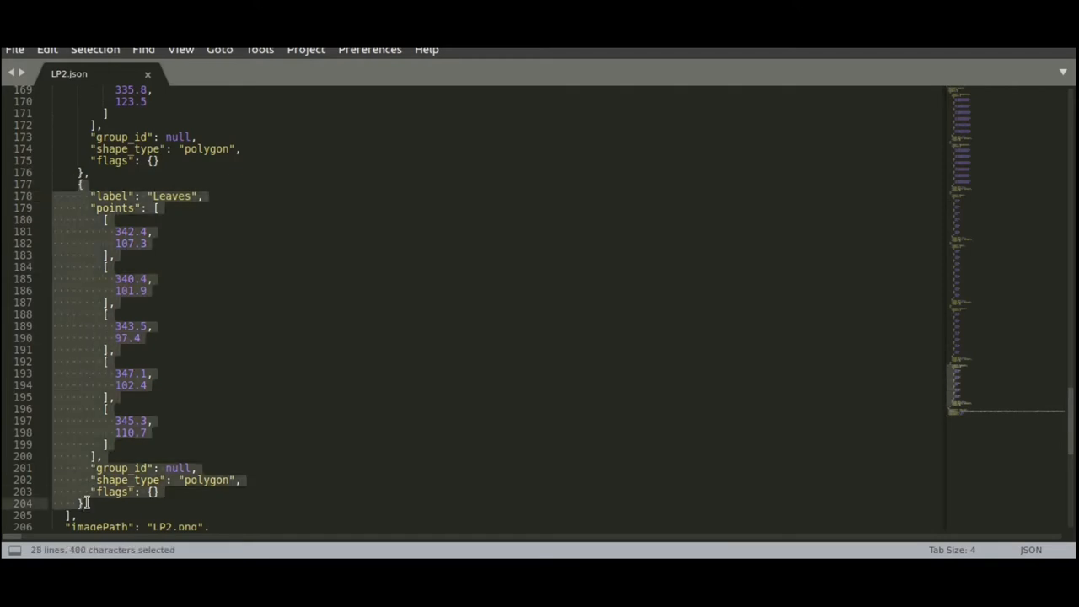
mouse_move(209, 485)
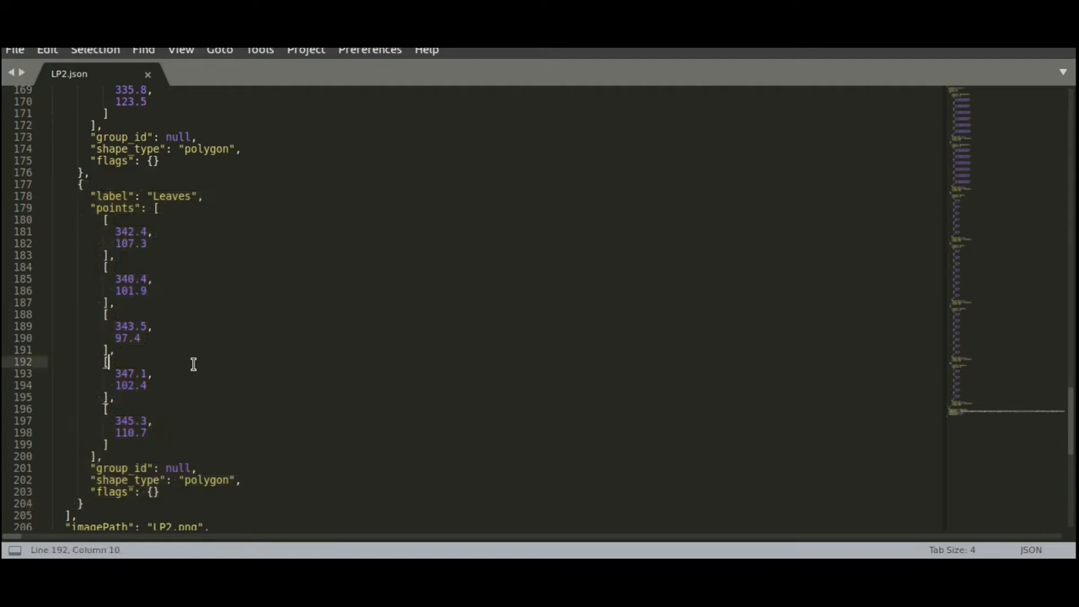
scroll("down", 3)
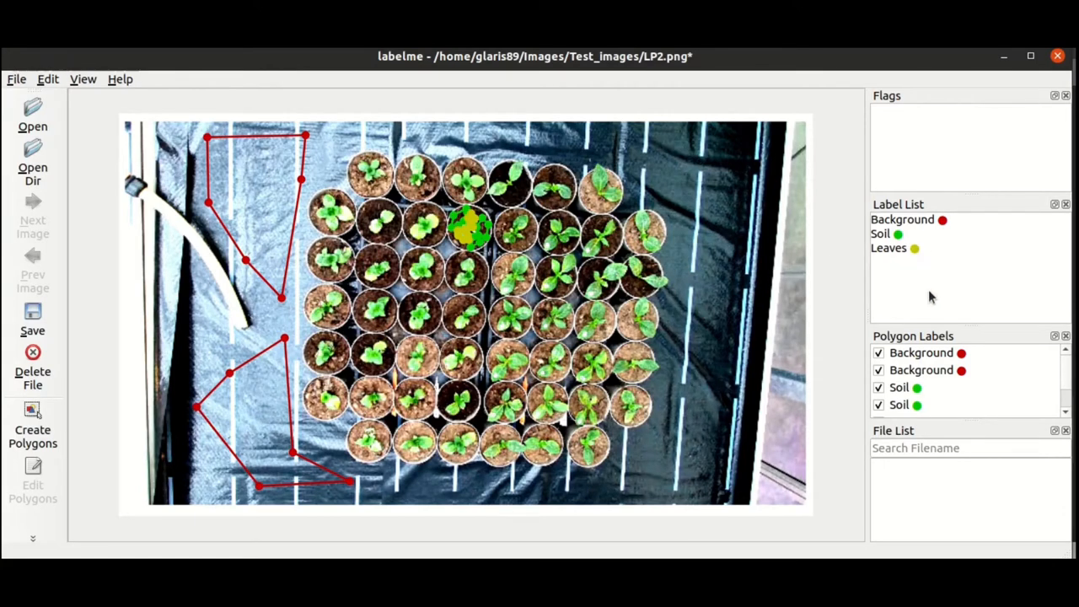
mouse_move(235, 80)
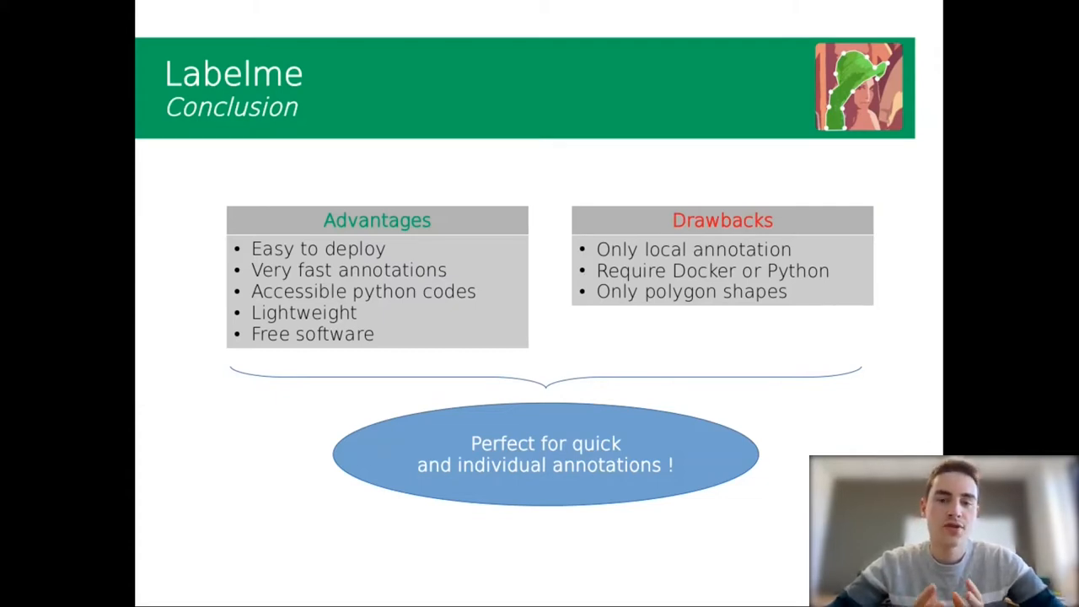
Advance past the Labelme conclusion slide to the Cytomine custom-algorithm slide.
key("Right")
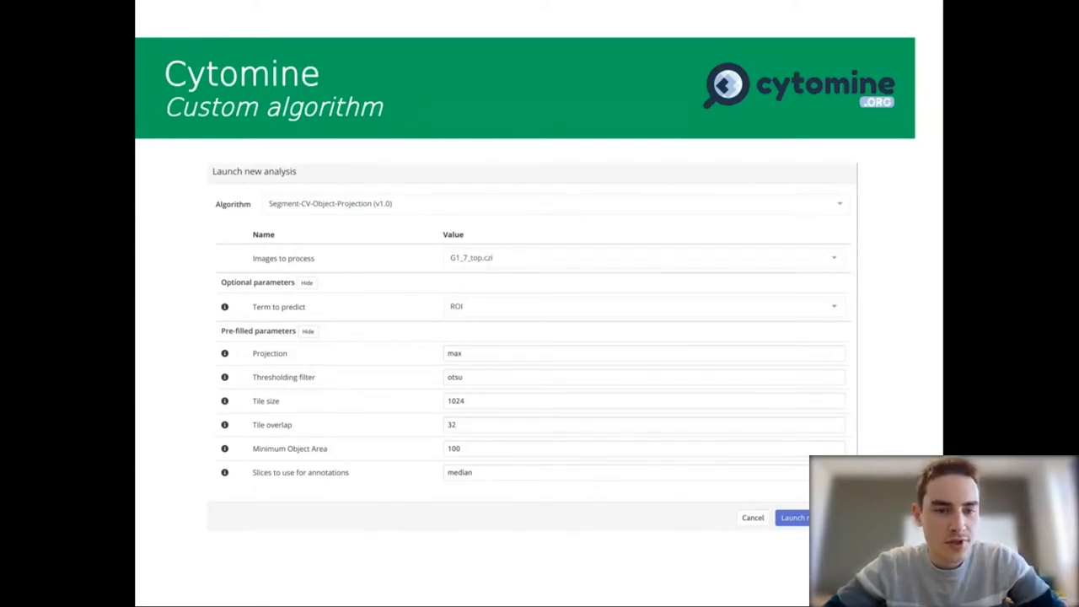
mouse_move(496, 258)
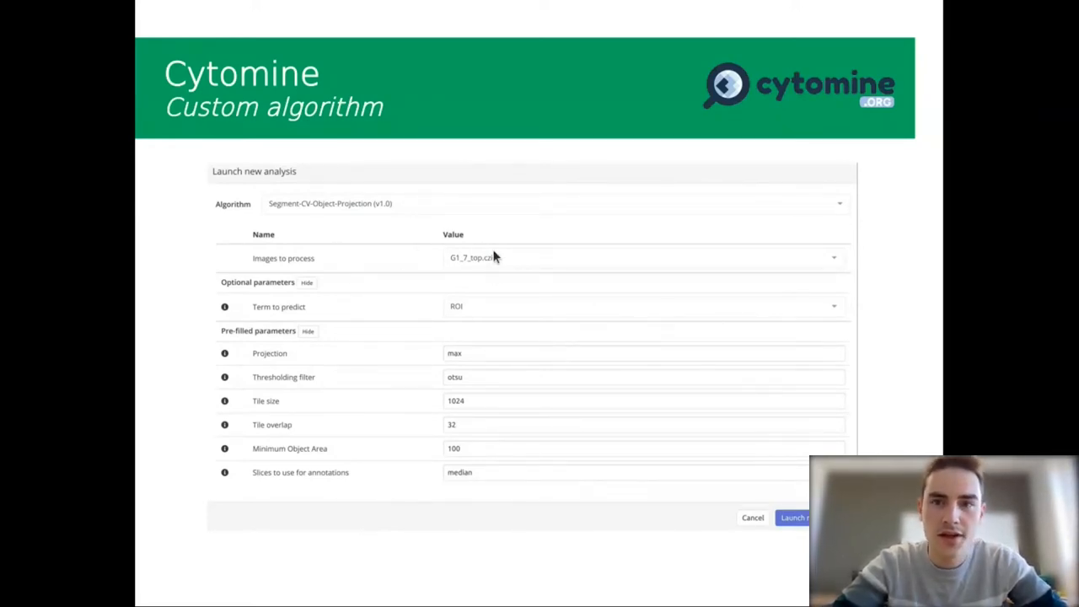
mouse_move(432, 402)
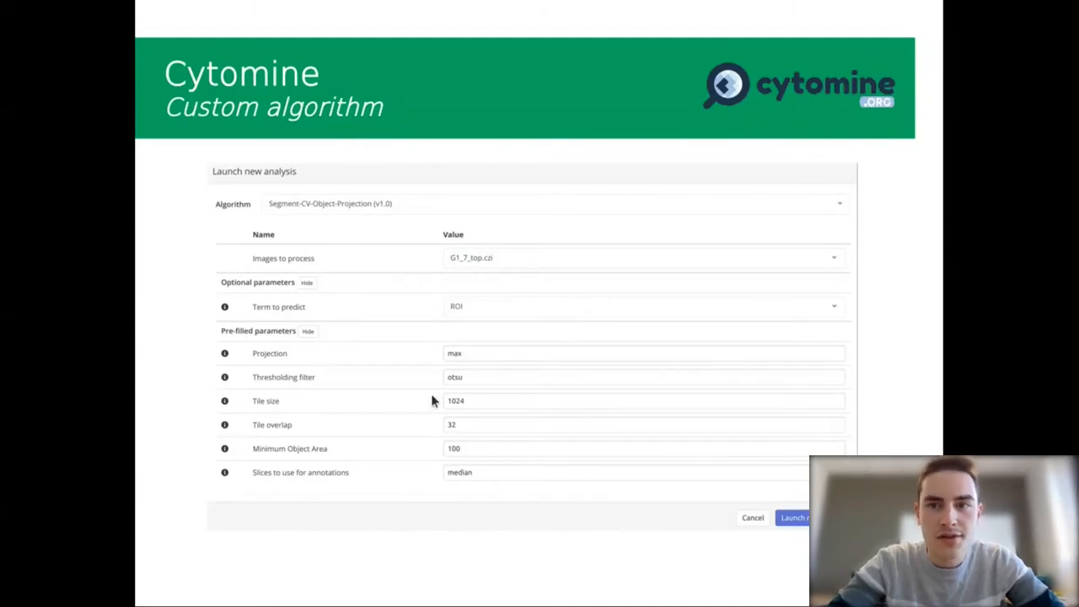
mouse_move(257, 296)
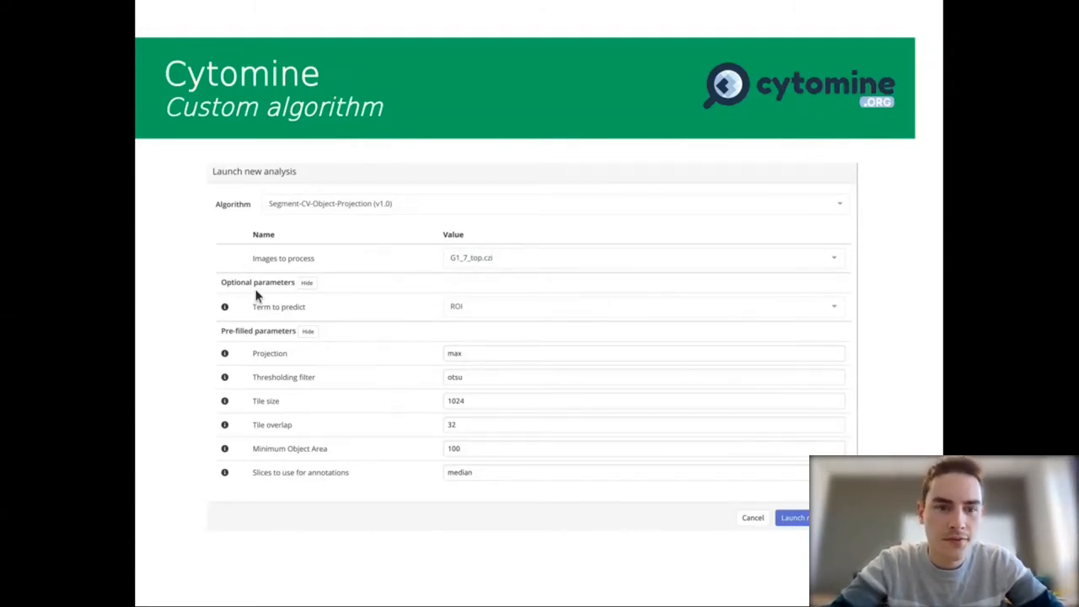
mouse_move(463, 314)
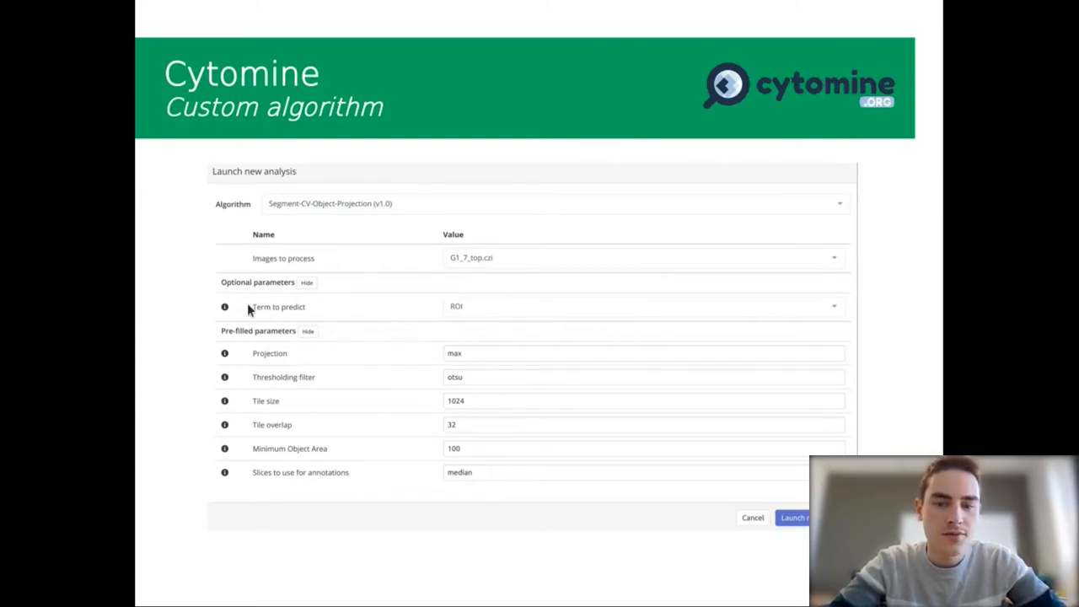
mouse_move(1037, 445)
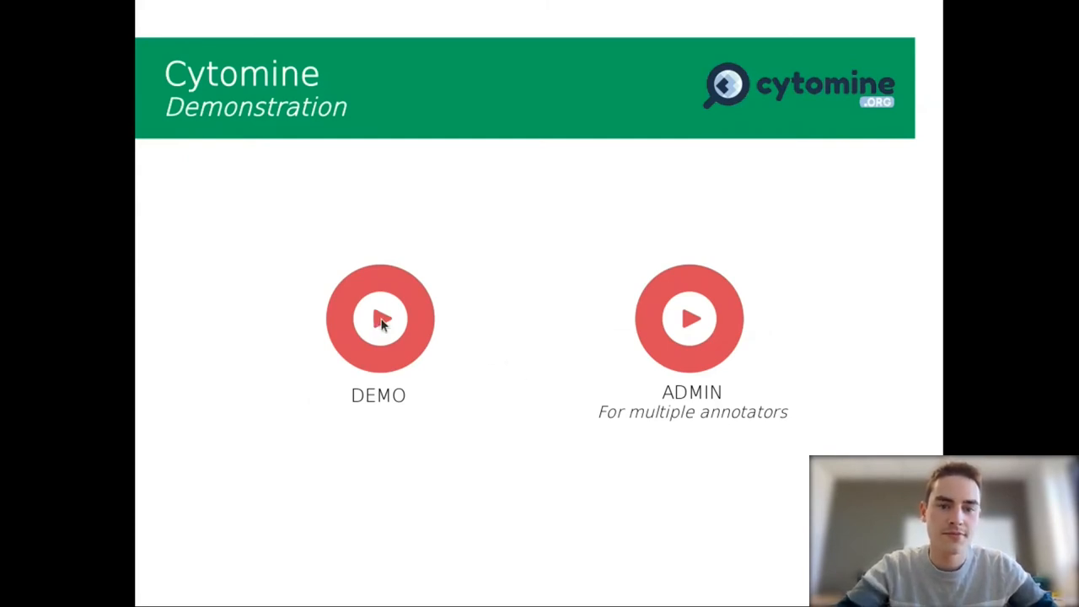
Start the Cytomine demo and open project TEST from the Projets list.
left_click(381, 319)
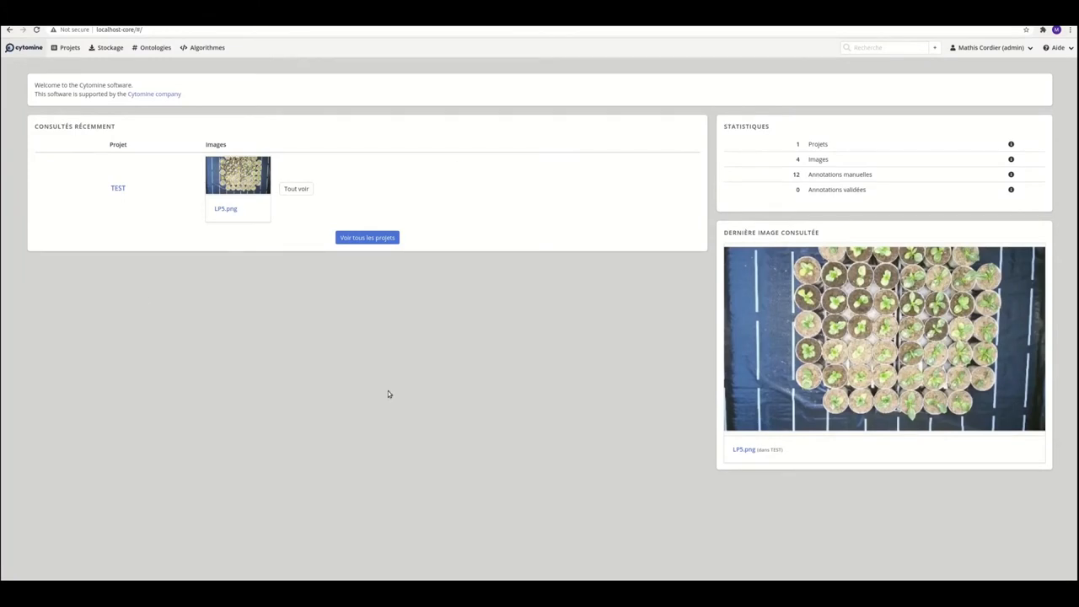
left_click(70, 47)
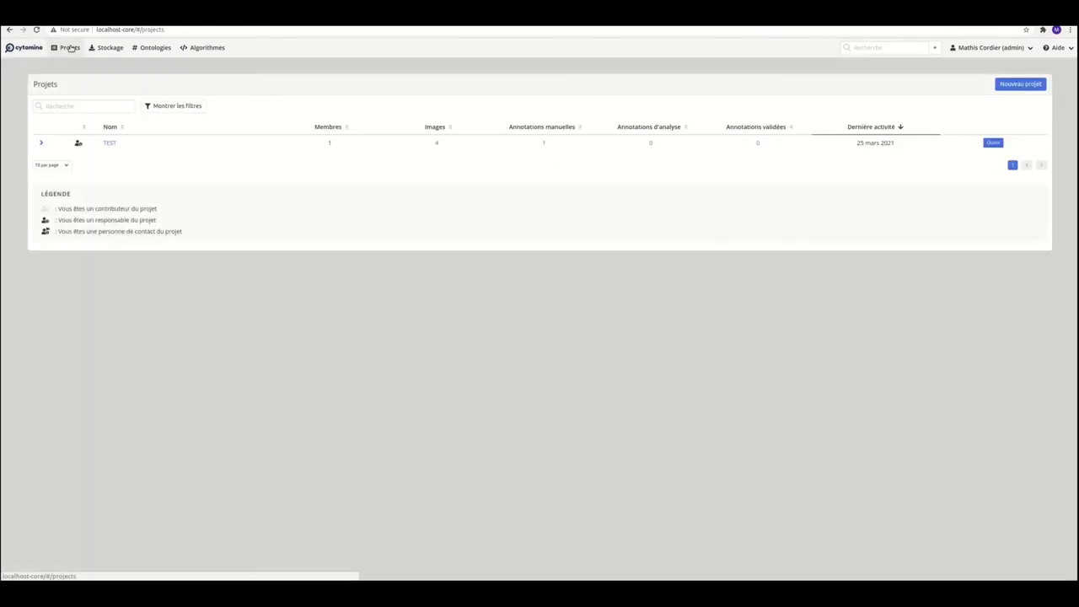
mouse_move(911, 175)
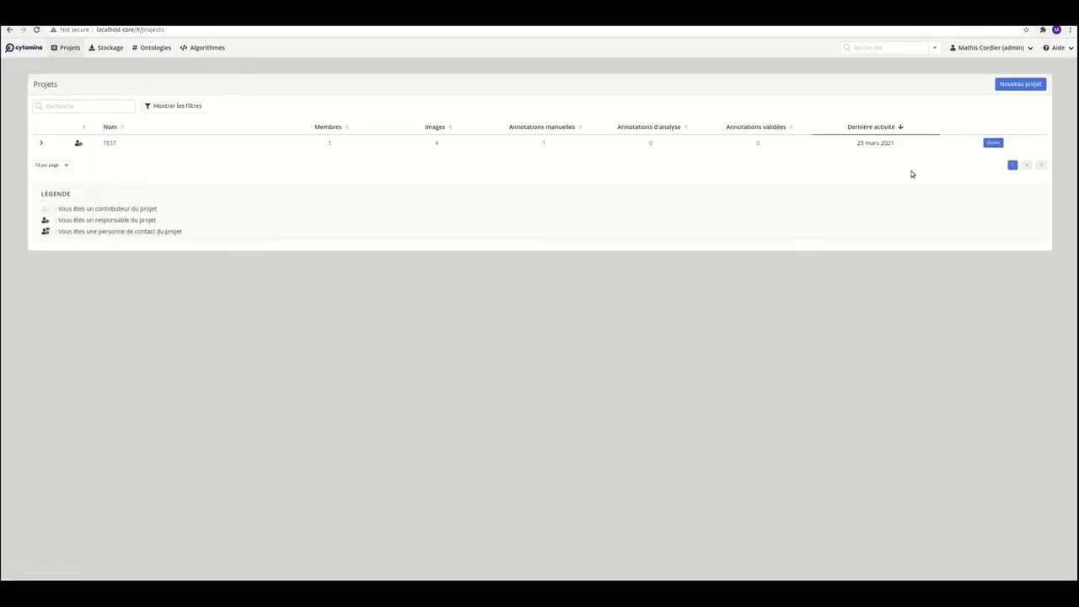
mouse_move(110, 143)
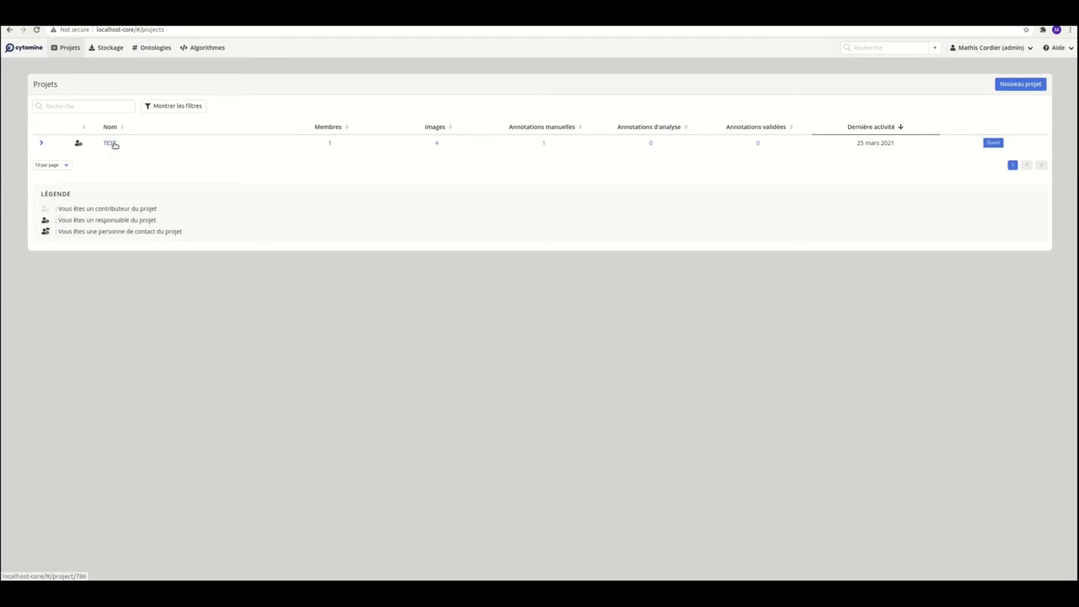
left_click(108, 142)
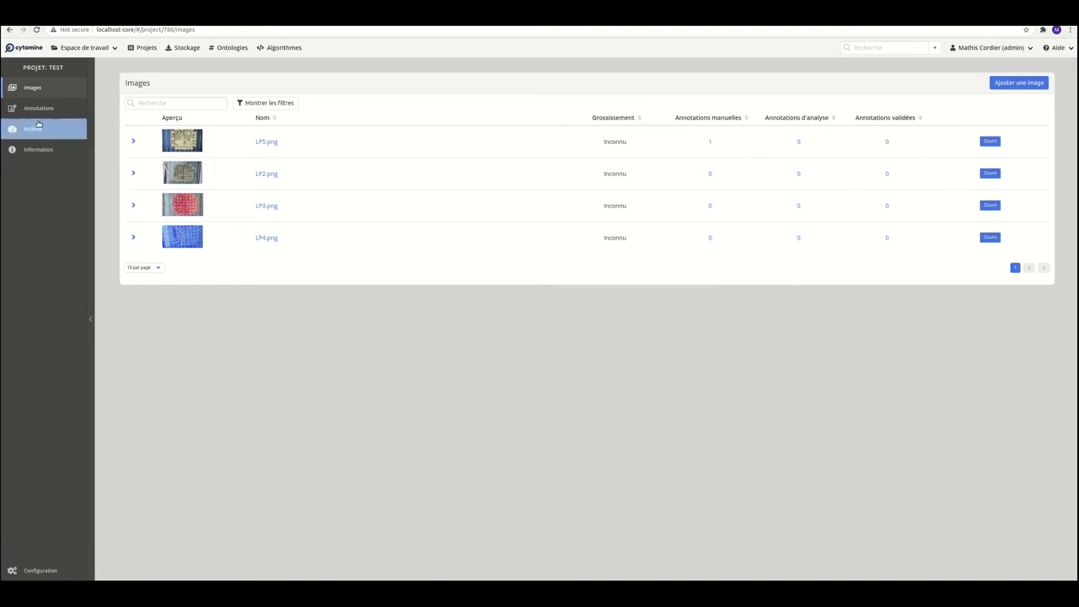
left_click(39, 108)
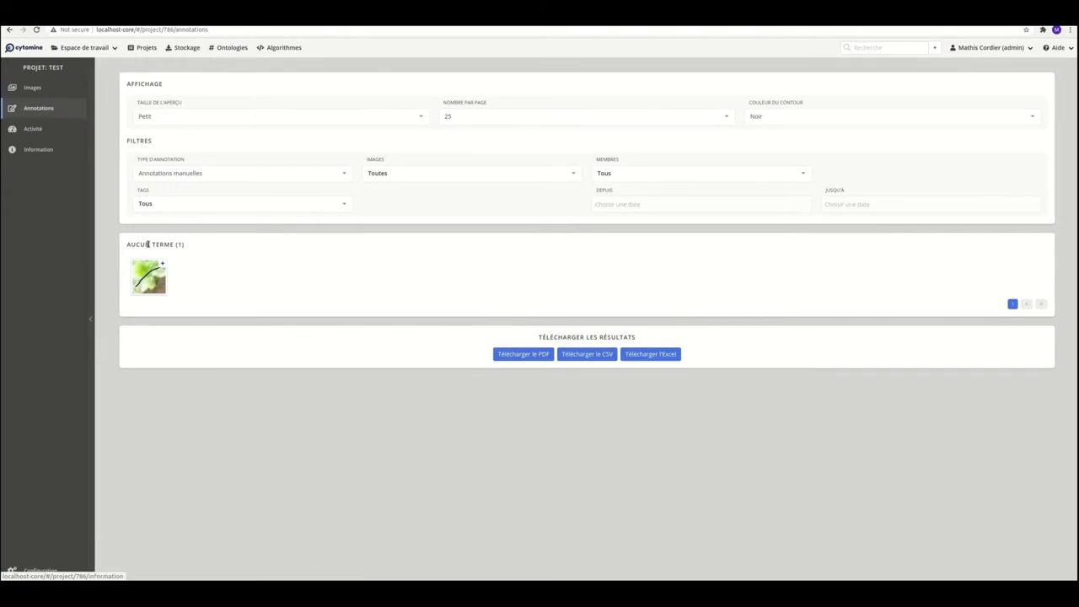
mouse_move(155, 275)
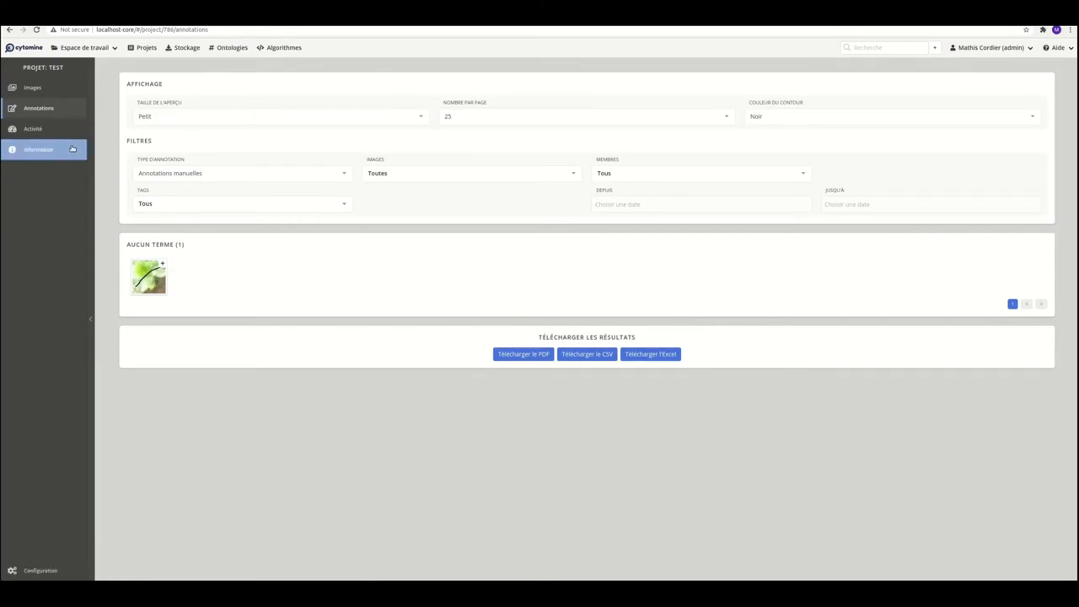
left_click(33, 129)
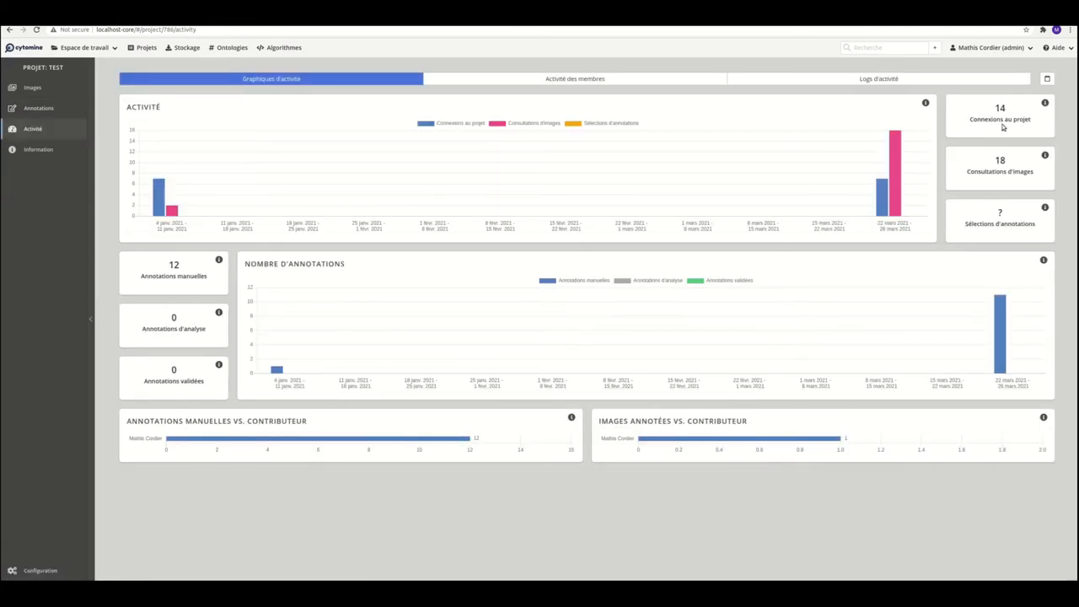
mouse_move(895, 357)
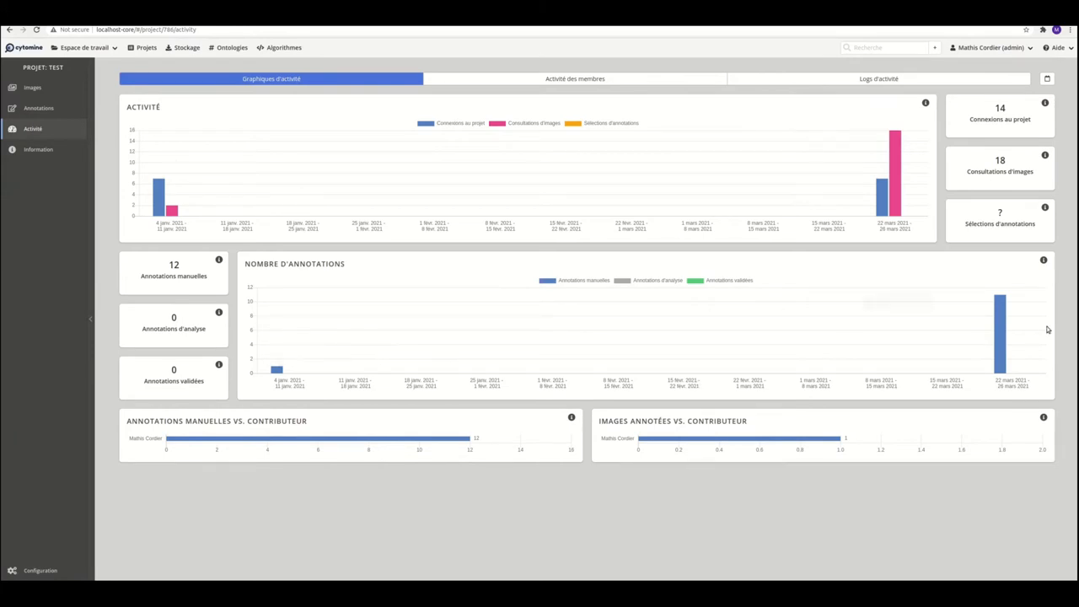
mouse_move(999, 338)
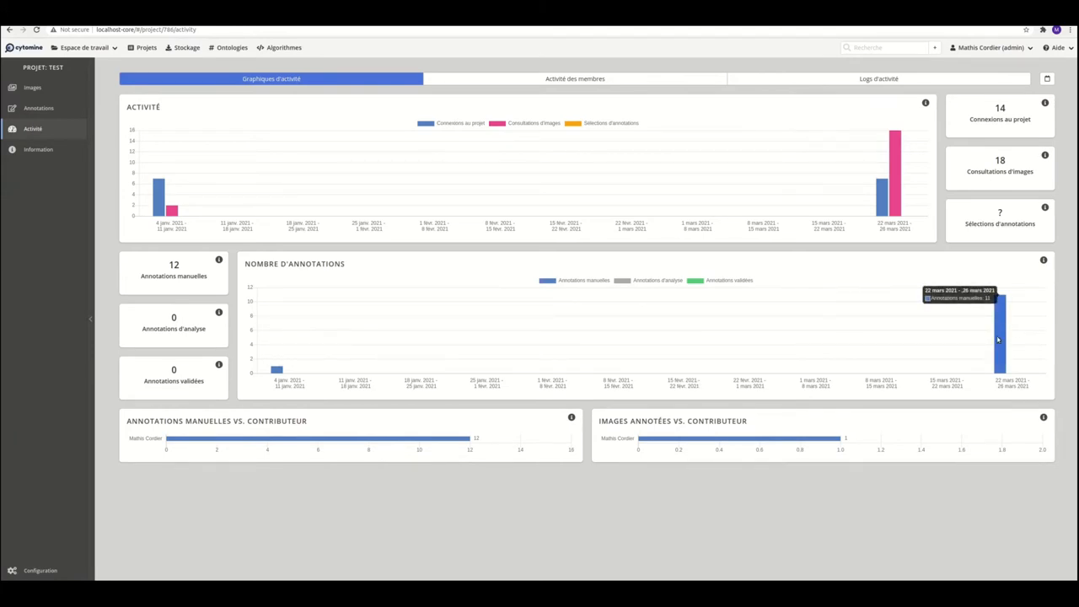
mouse_move(174, 276)
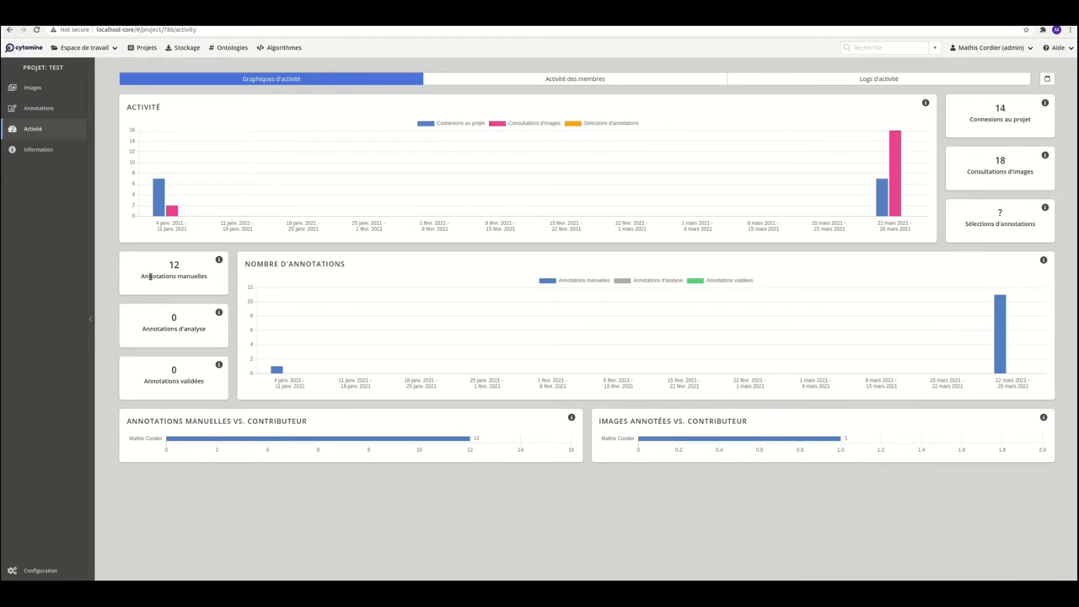
left_click(38, 149)
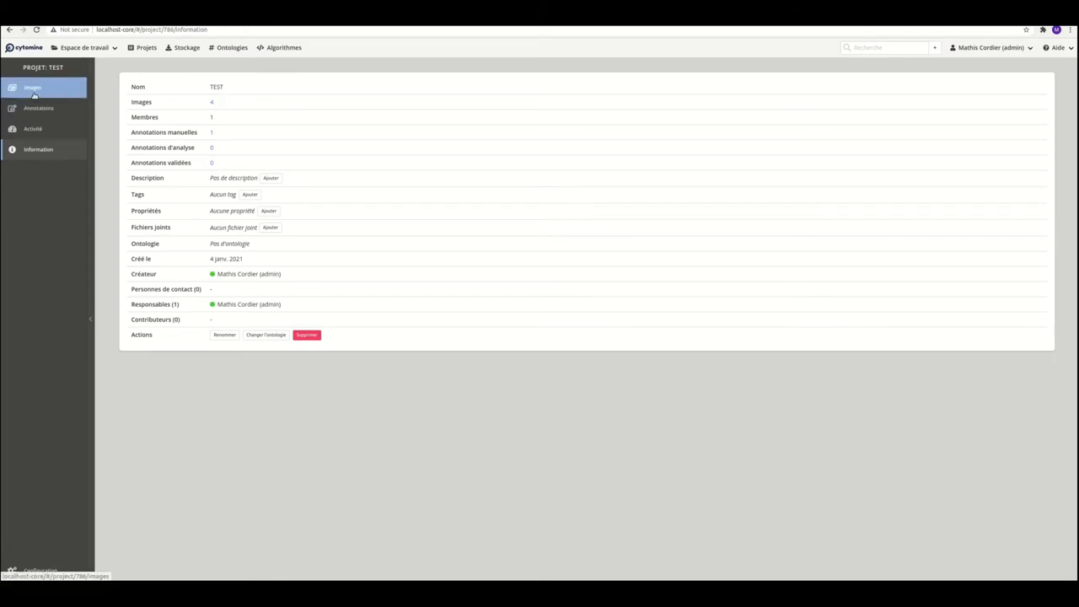
left_click(33, 88)
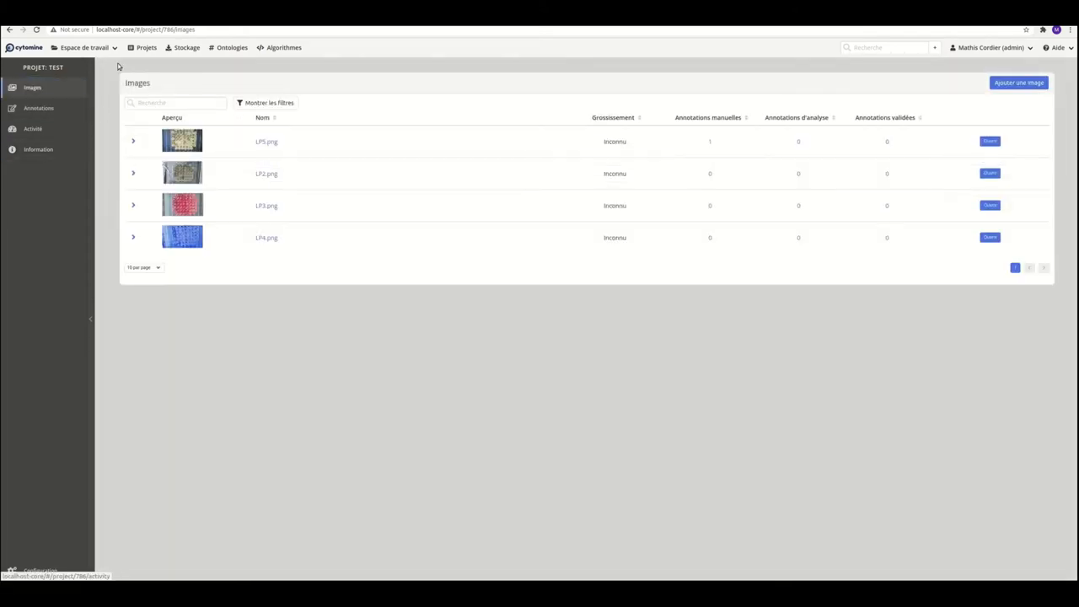
Visit Cytomine's Stockage, Ontologies and Algorithmes pages, then return to the projects.
left_click(186, 47)
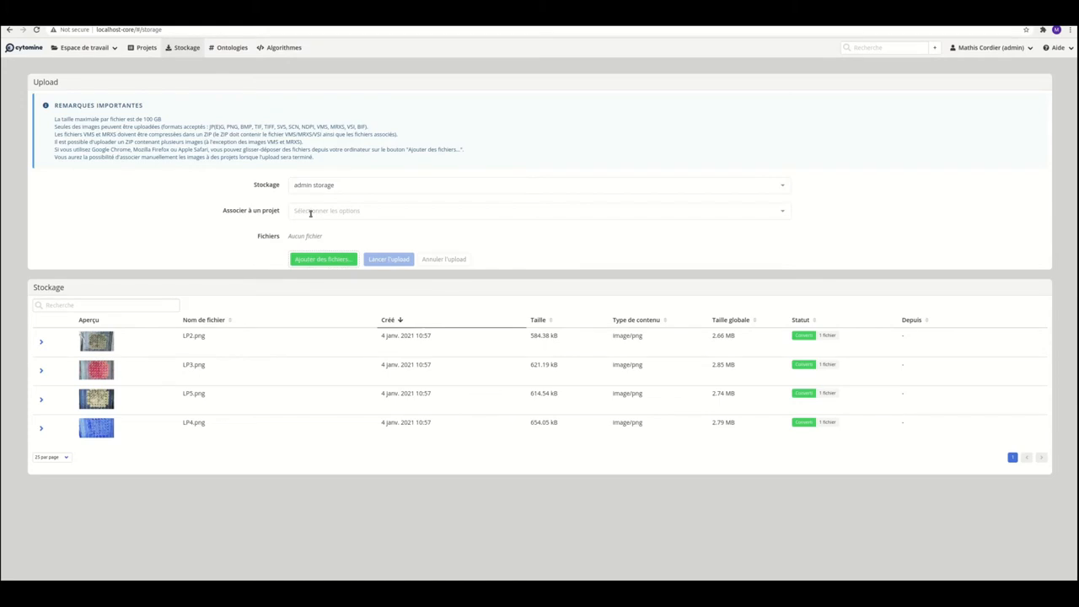
double_click(724, 335)
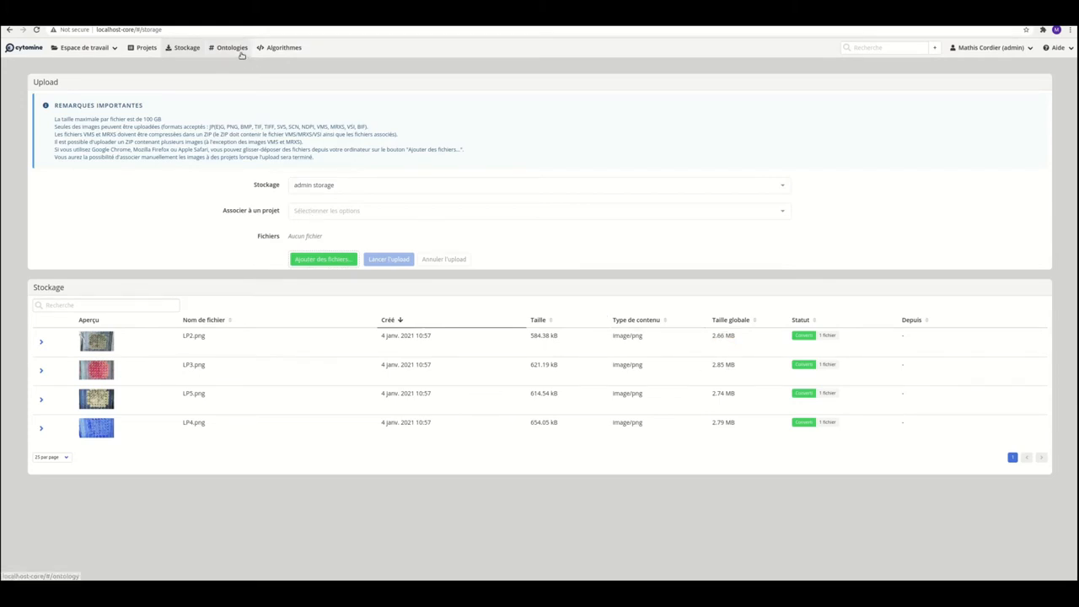
left_click(231, 47)
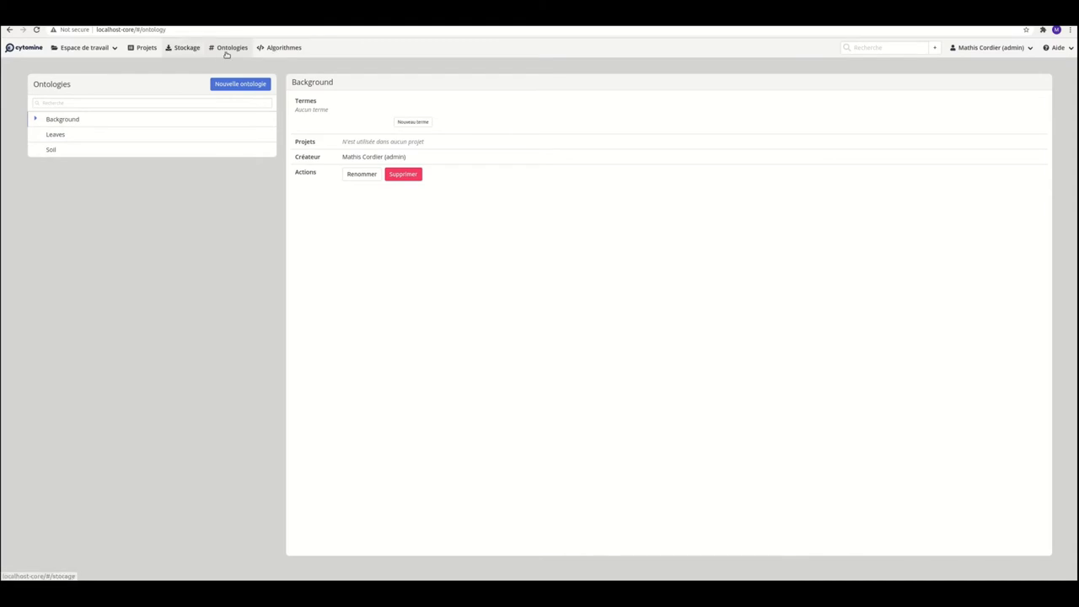
left_click(283, 47)
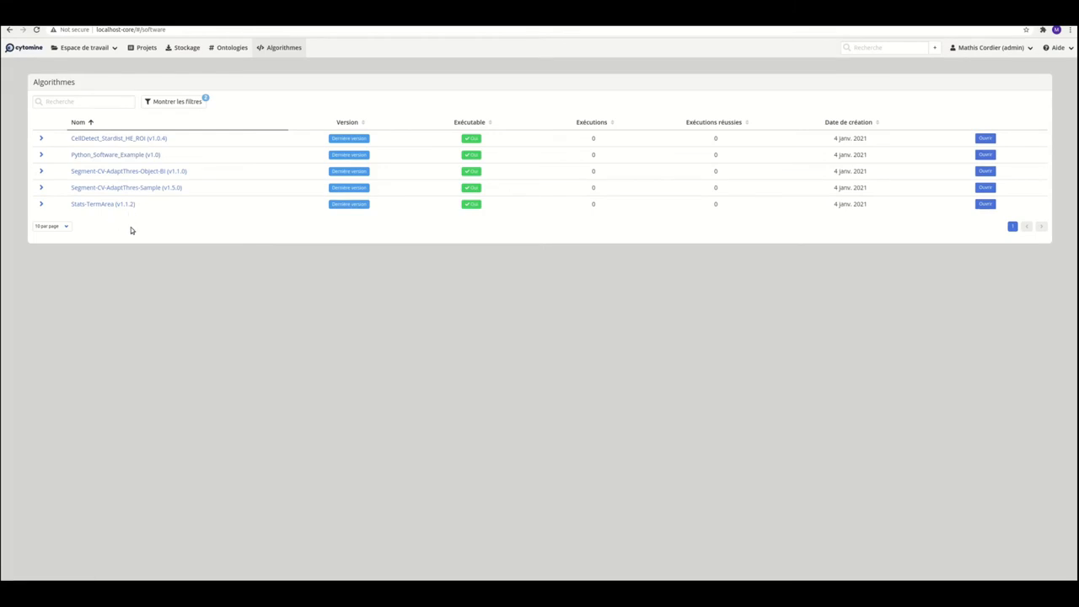
left_click(85, 47)
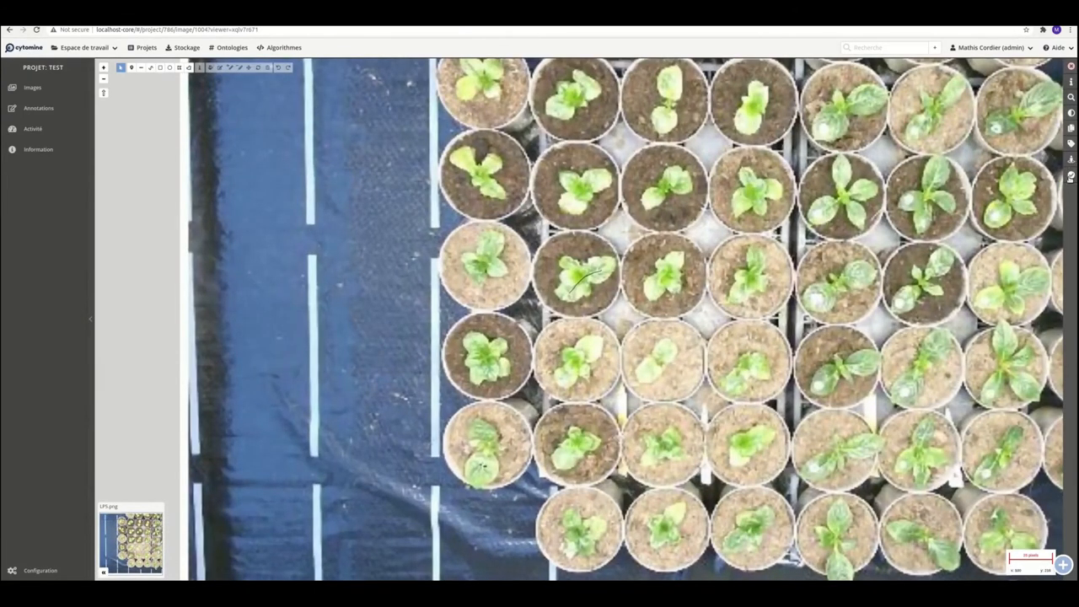
left_click(1071, 113)
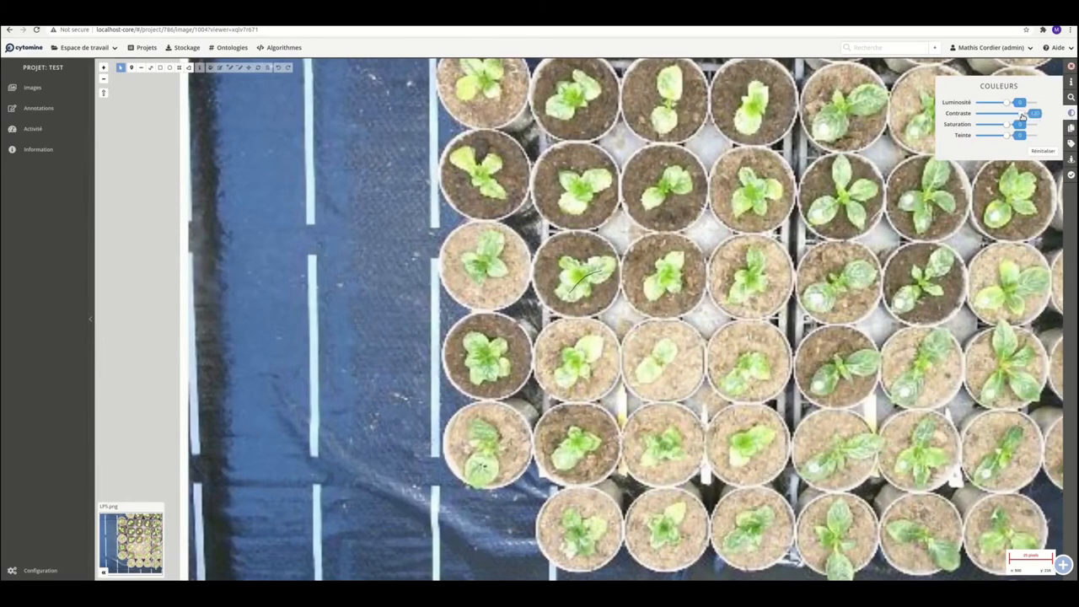
left_click_drag(1020, 113, 1038, 113)
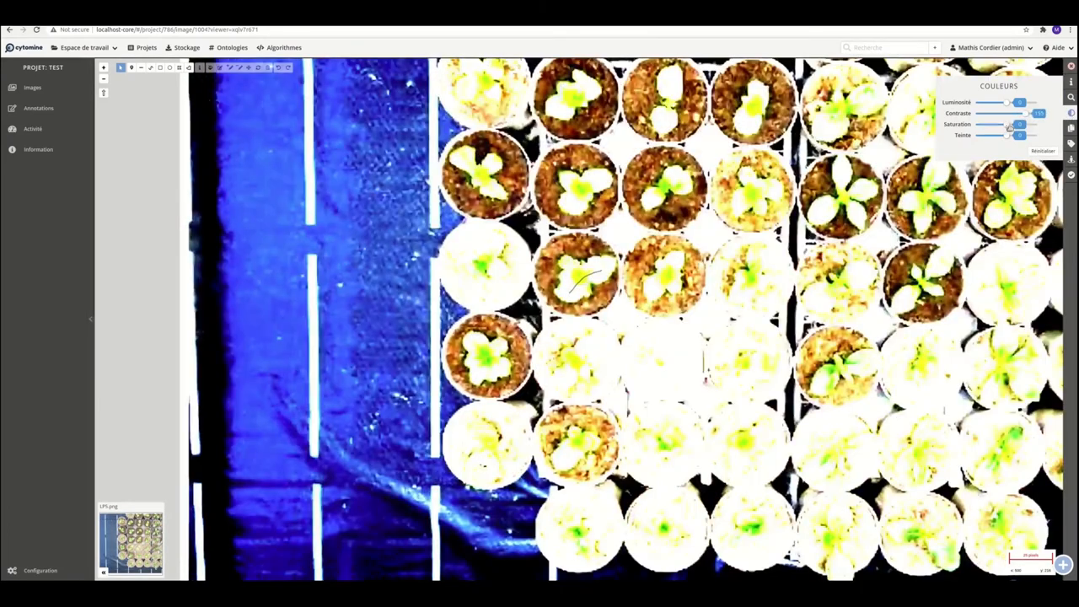
left_click_drag(1037, 113, 1016, 113)
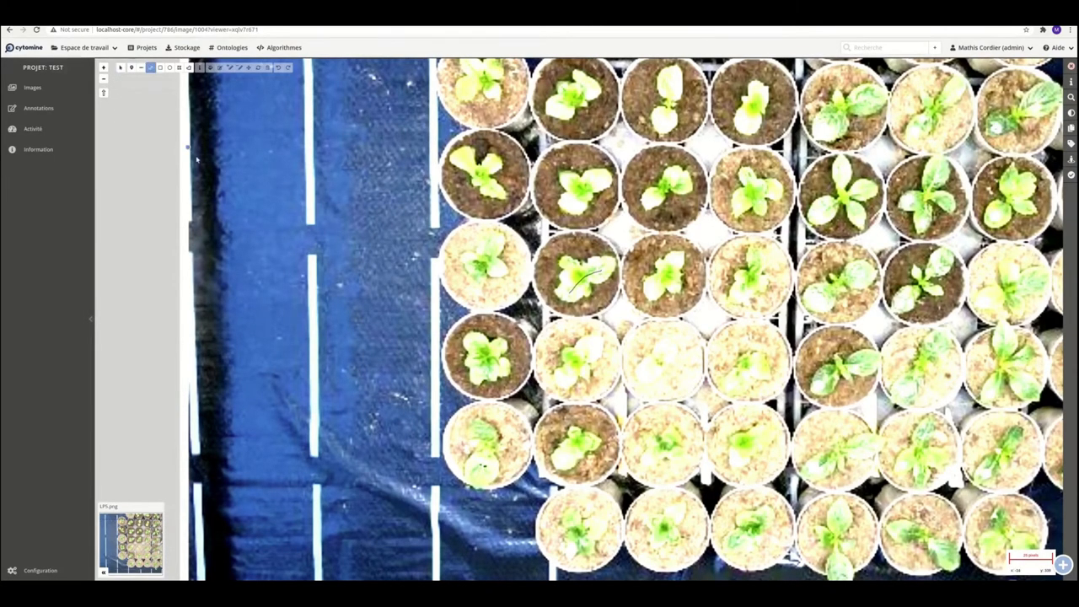
Draw a wavy line across the blue tarp and tag it BACKGROUND.
left_click_drag(268, 127, 369, 413)
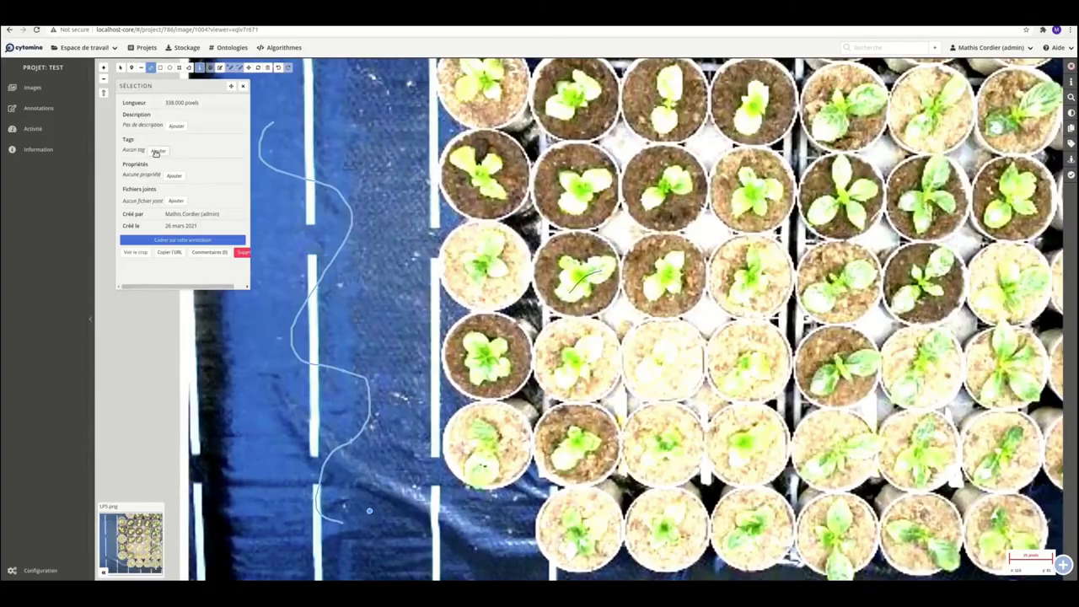
left_click(158, 150)
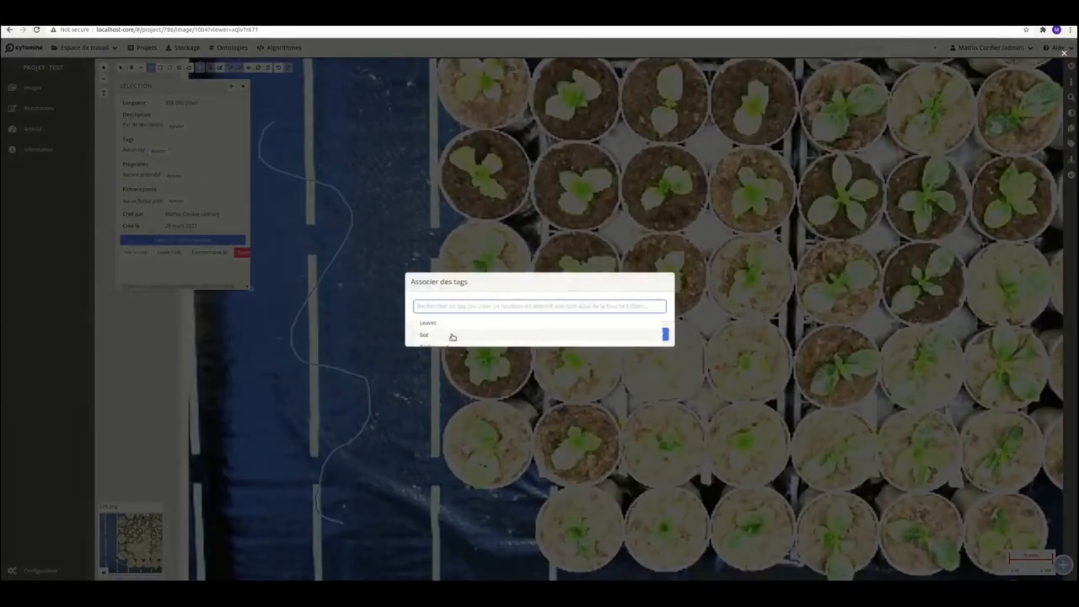
left_click(428, 323)
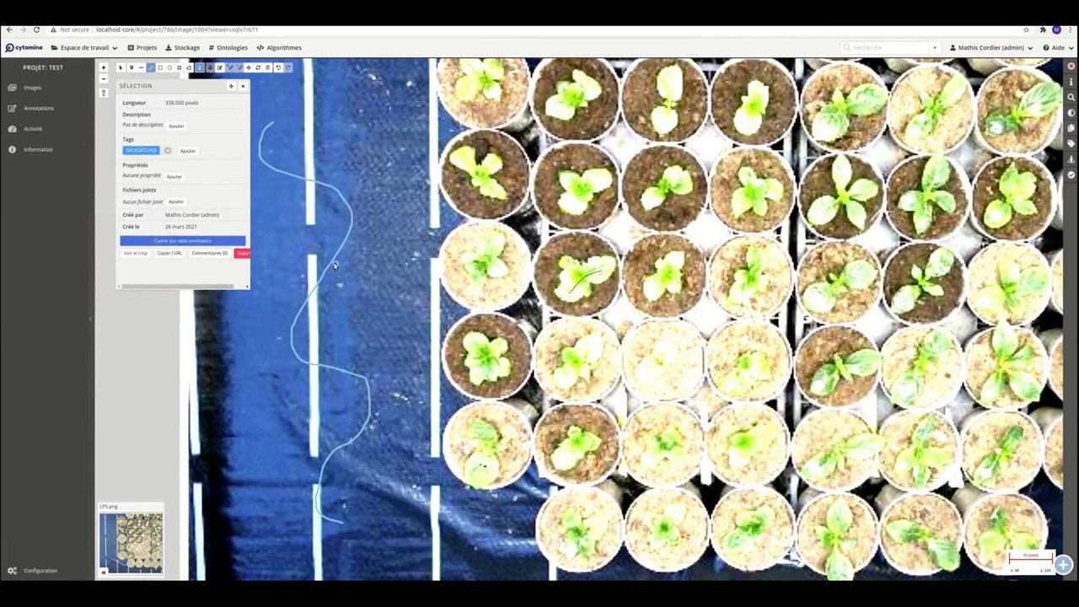
mouse_move(183, 124)
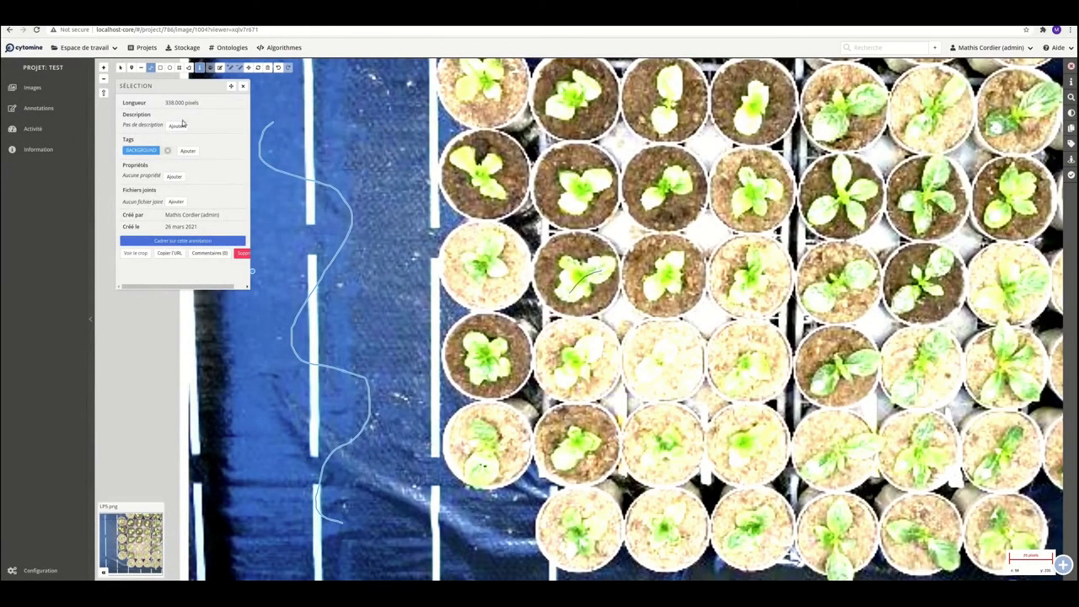
mouse_move(192, 283)
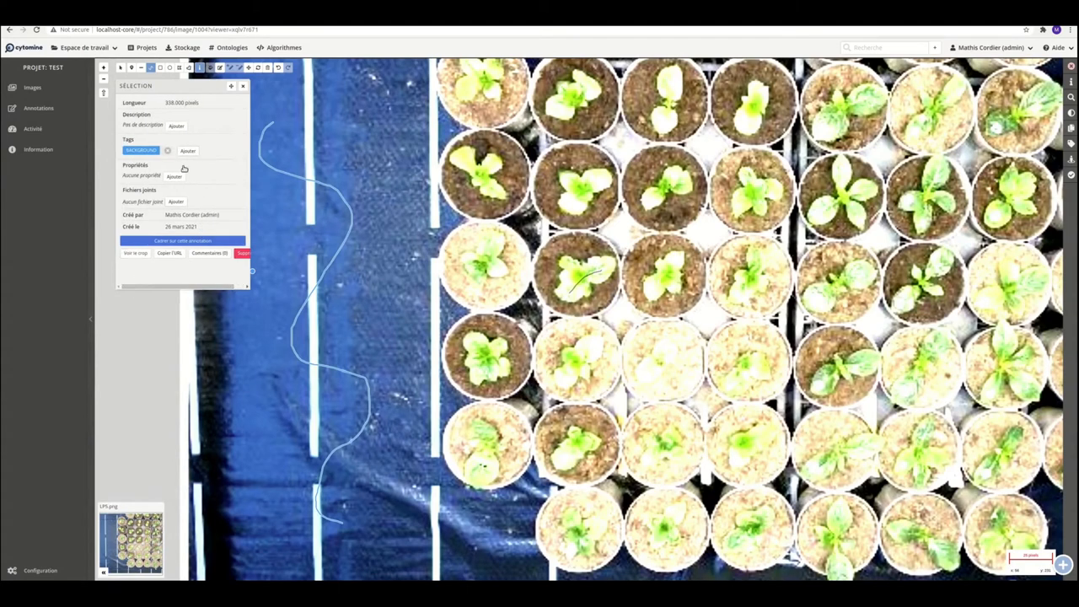
Draw a line over the top-left seedling and tag it Leaves.
left_click(244, 85)
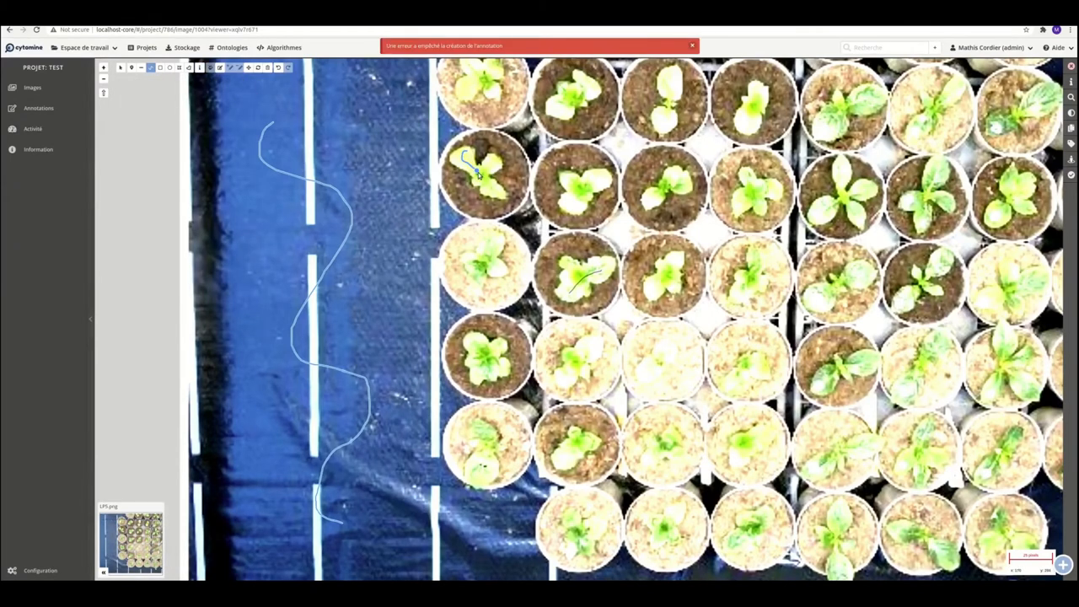
left_click(476, 177)
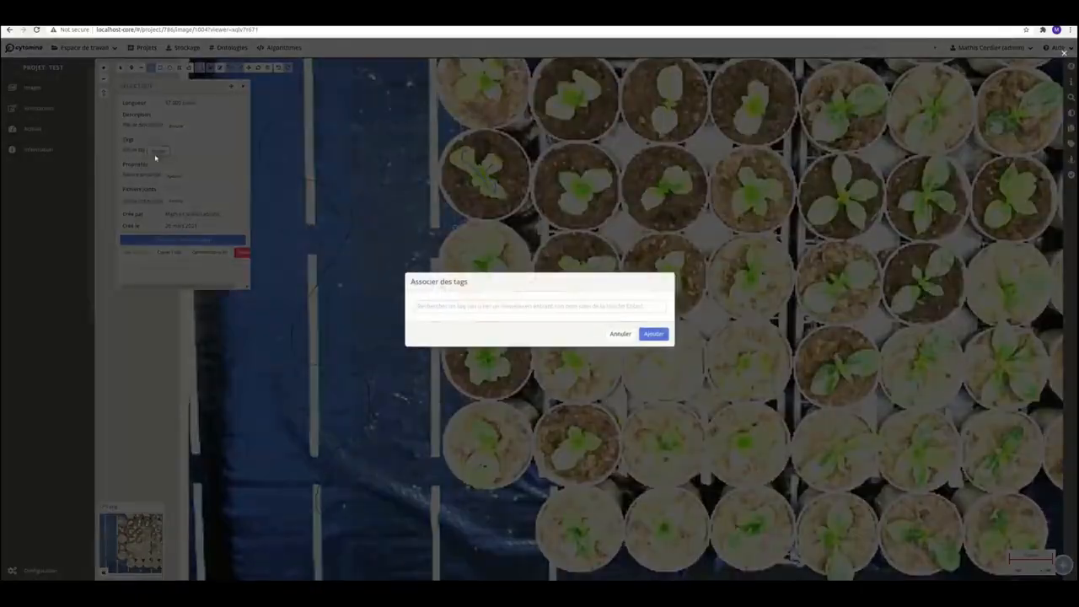
type("Leaves")
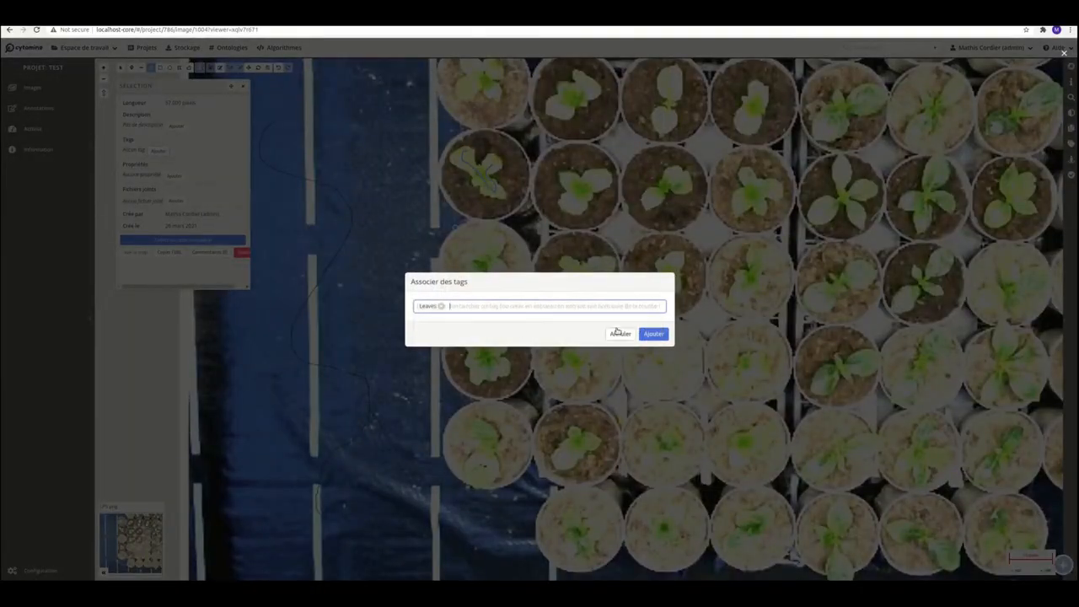
left_click(653, 333)
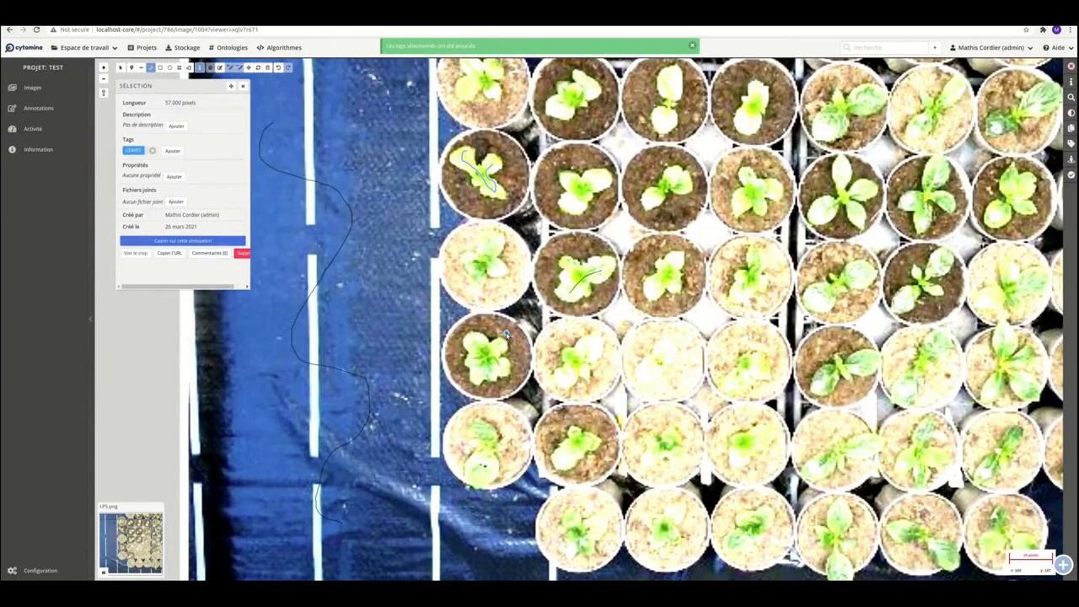
Draw a new annotation on the plant image and tag it Soil.
left_click_drag(462, 328, 506, 388)
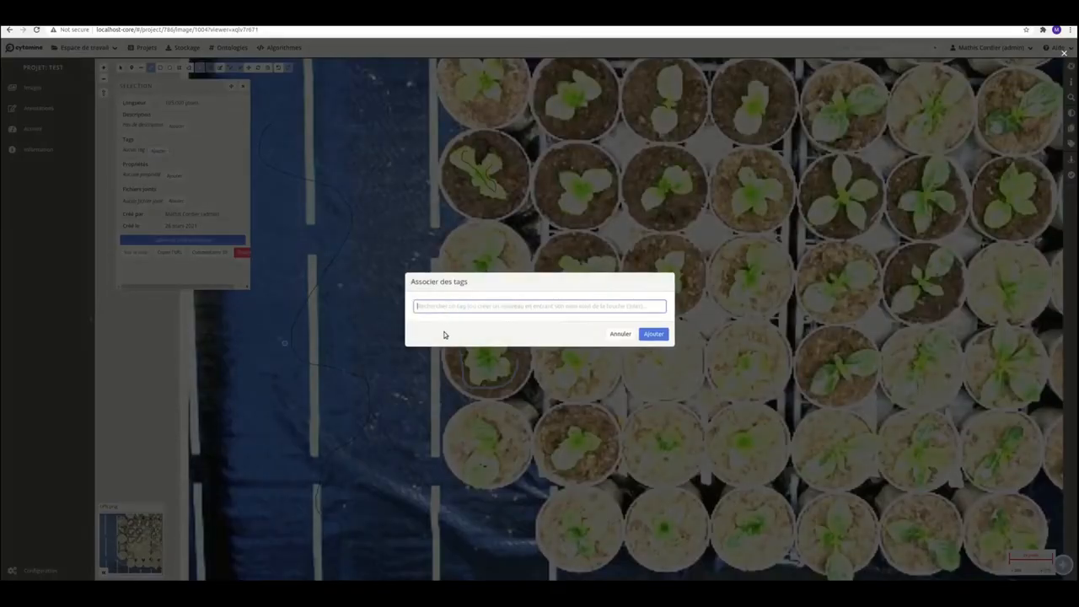
type("Soil")
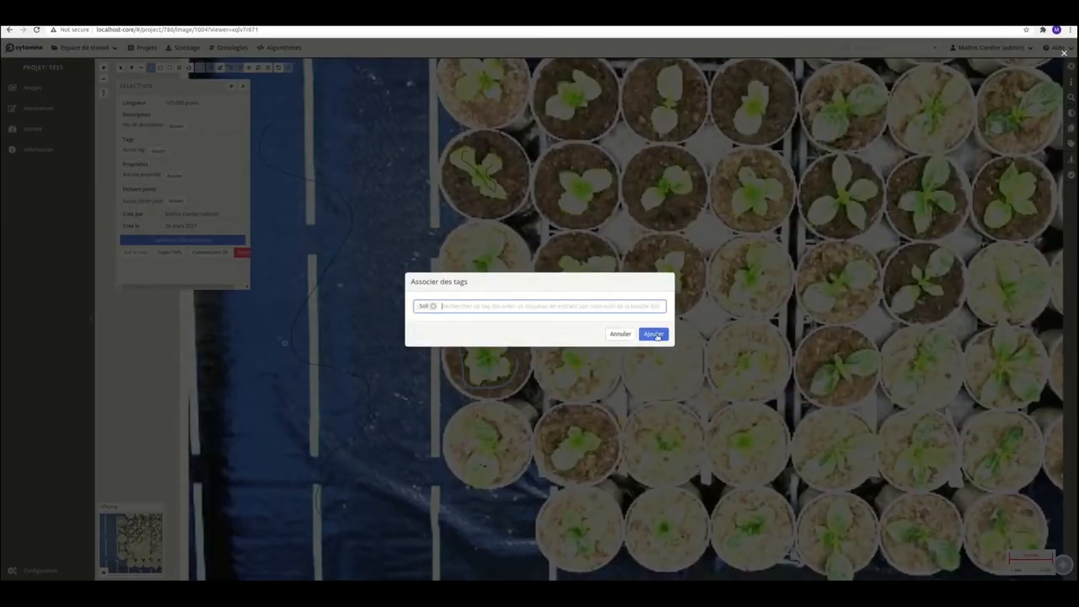
left_click(654, 333)
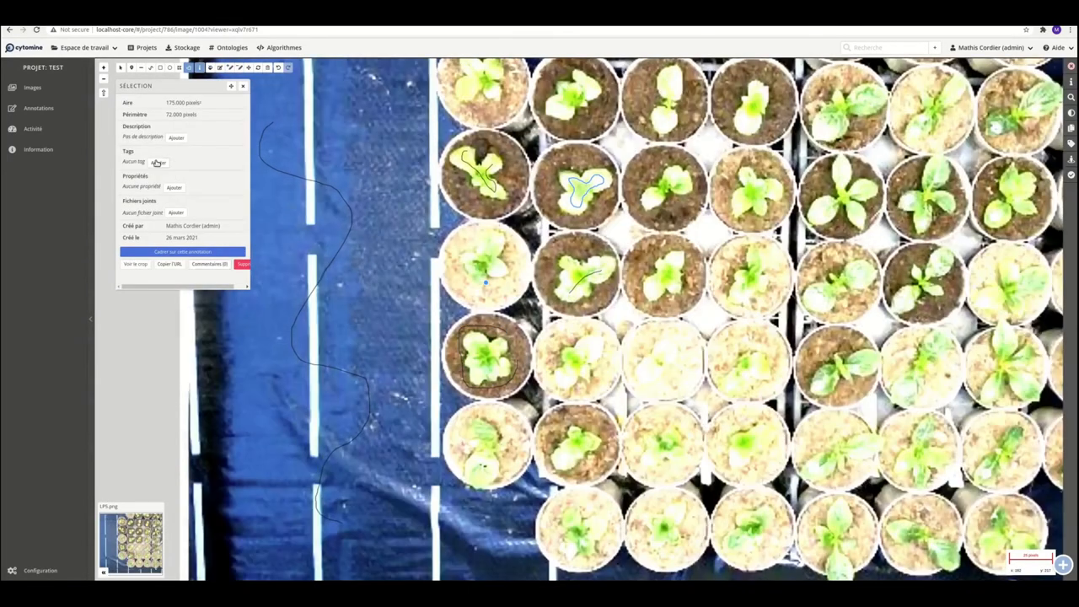
Tag the latest freehand seedling outline LEAVES.
left_click(157, 162)
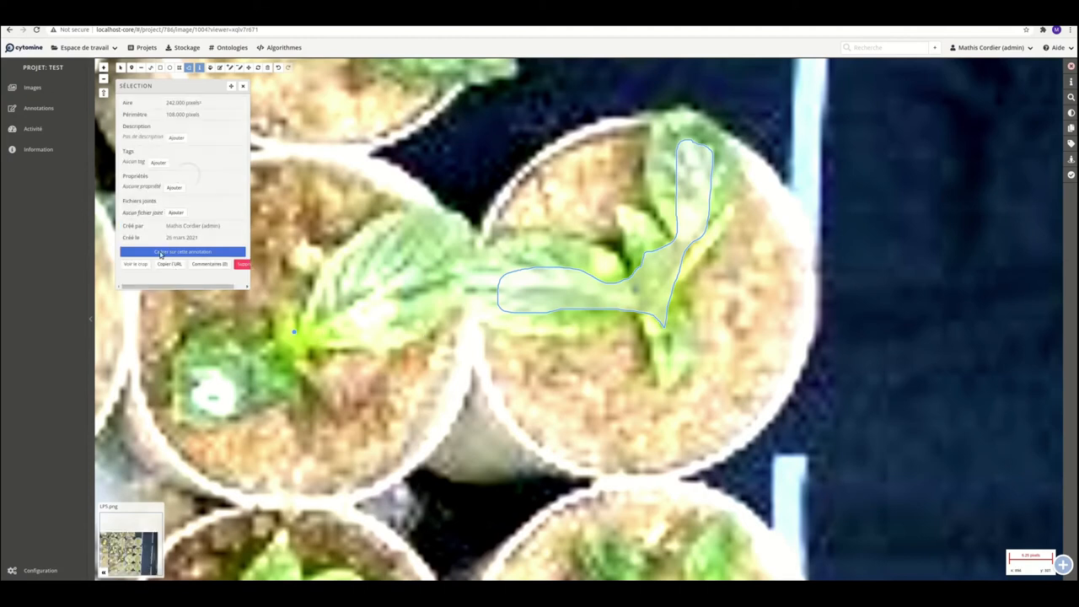
left_click(158, 162)
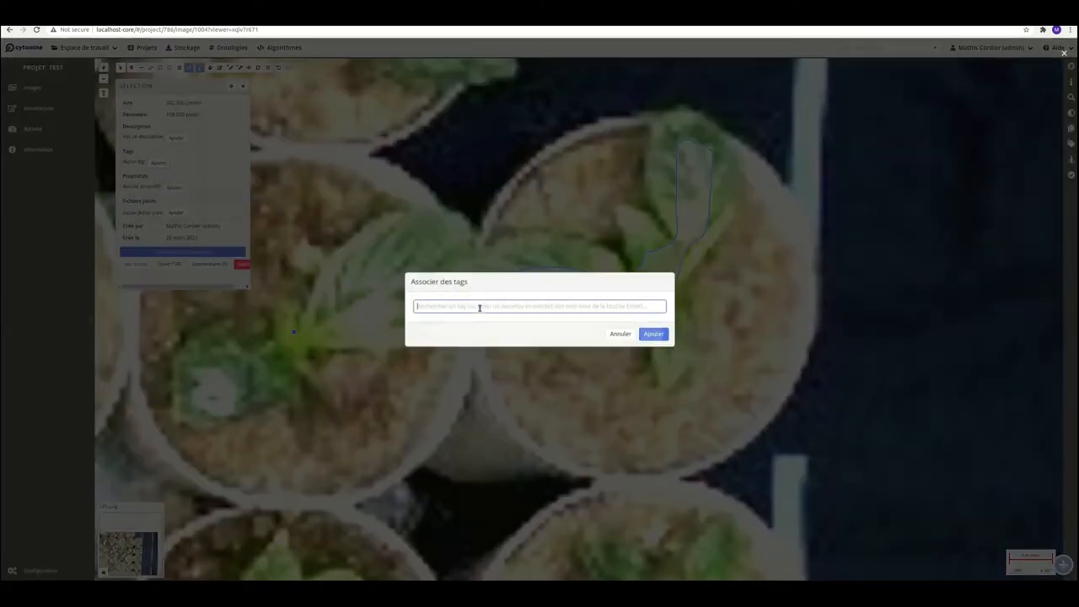
left_click(654, 333)
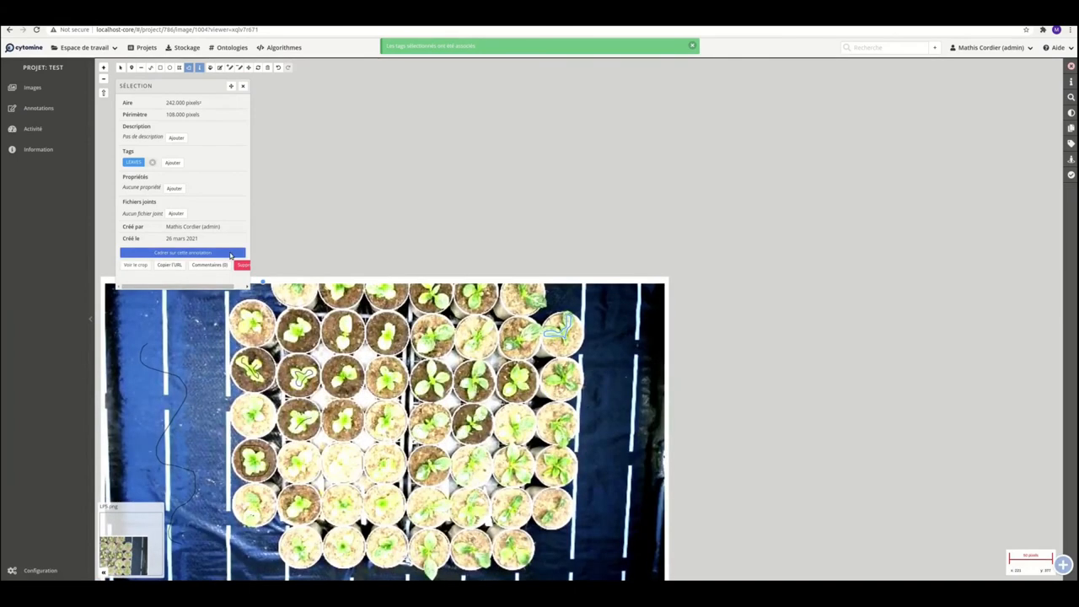
Close the annotation Sélection panel and return to the select tool.
left_click(243, 85)
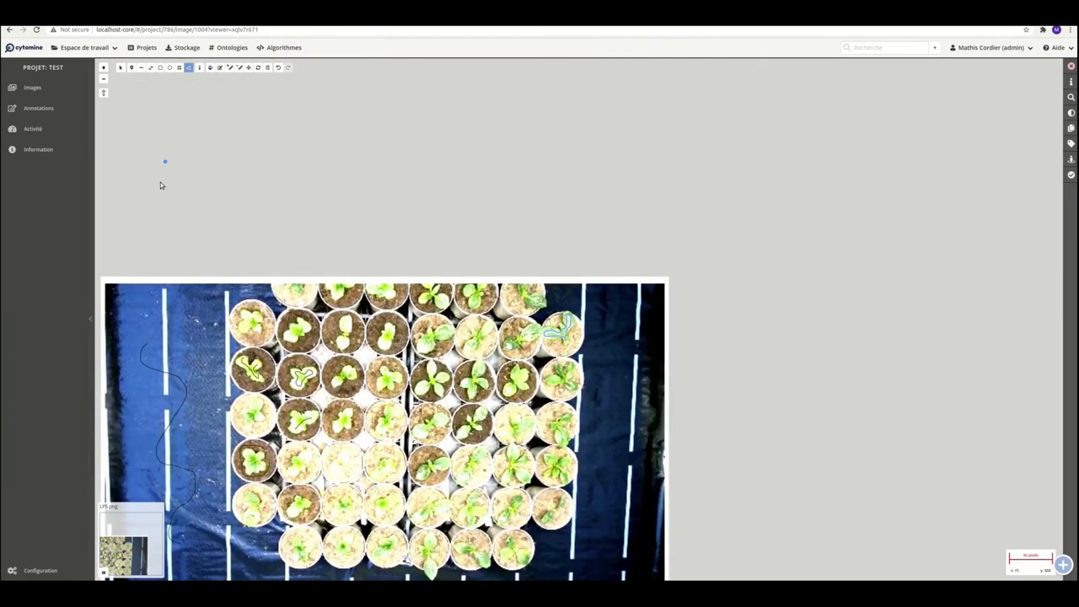
left_click(132, 68)
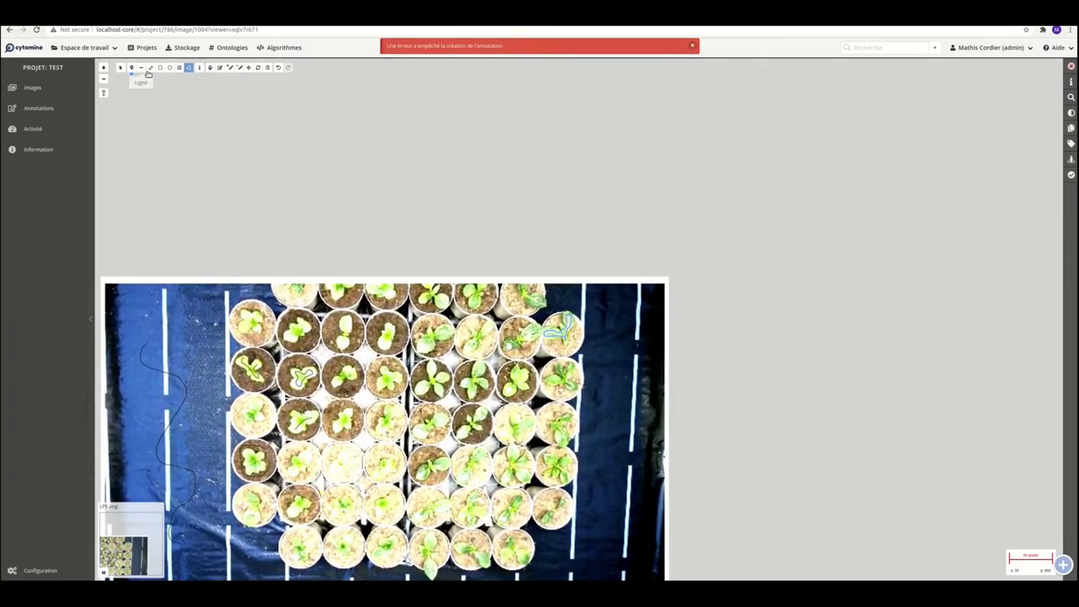
mouse_move(151, 68)
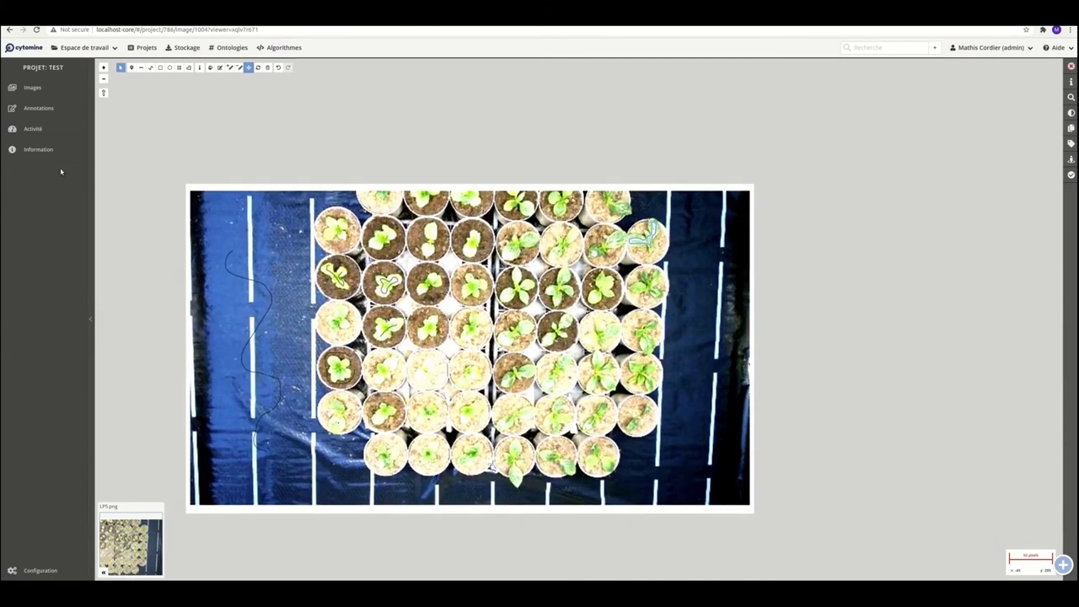
Open the project's Annotations list and download the annotation results as a PDF.
left_click(38, 108)
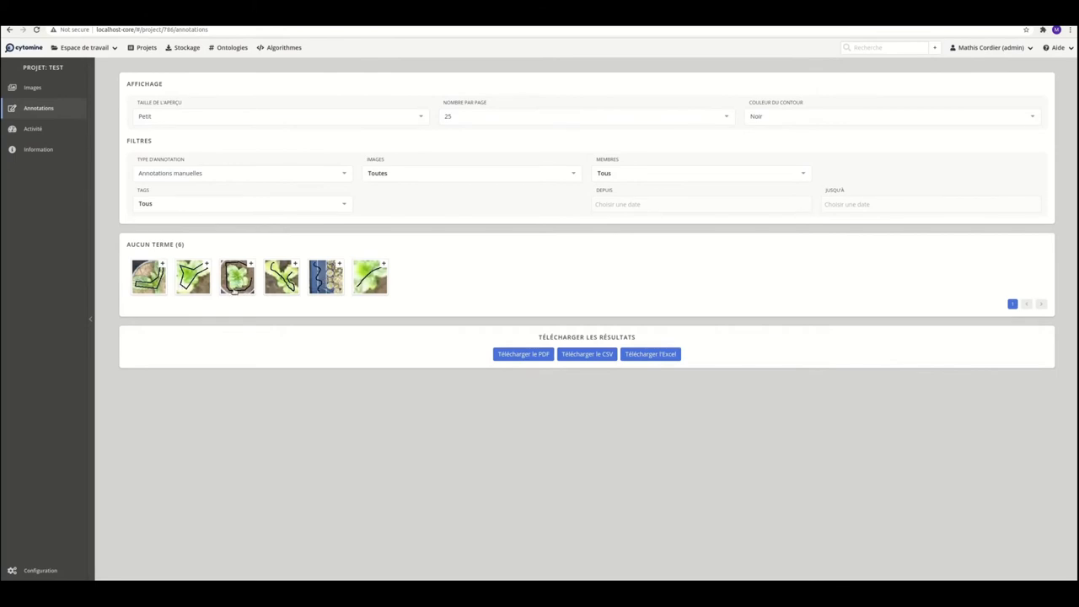
left_click(237, 276)
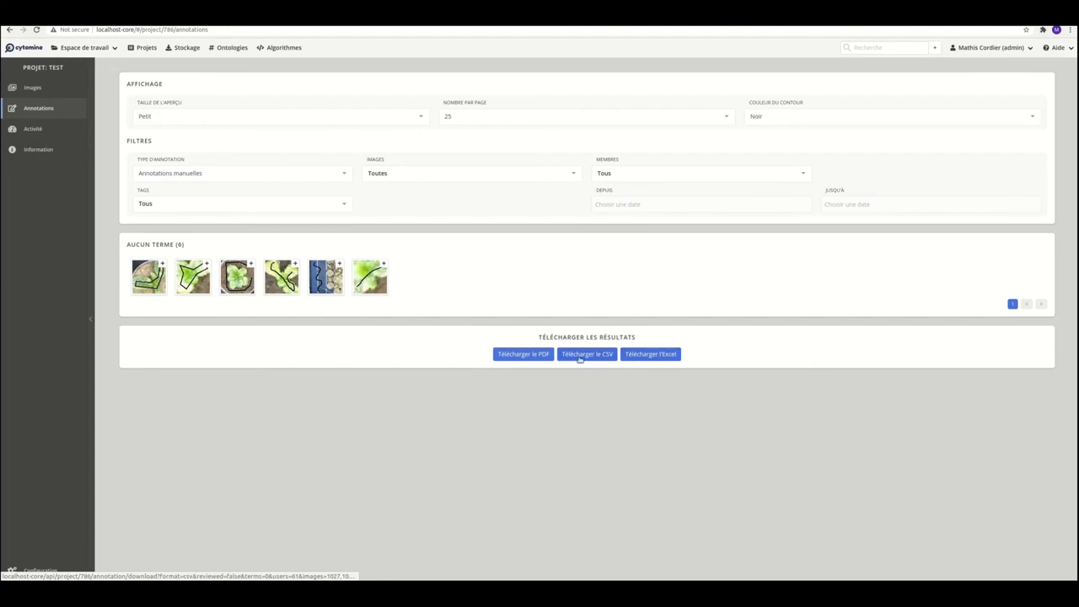
left_click(587, 353)
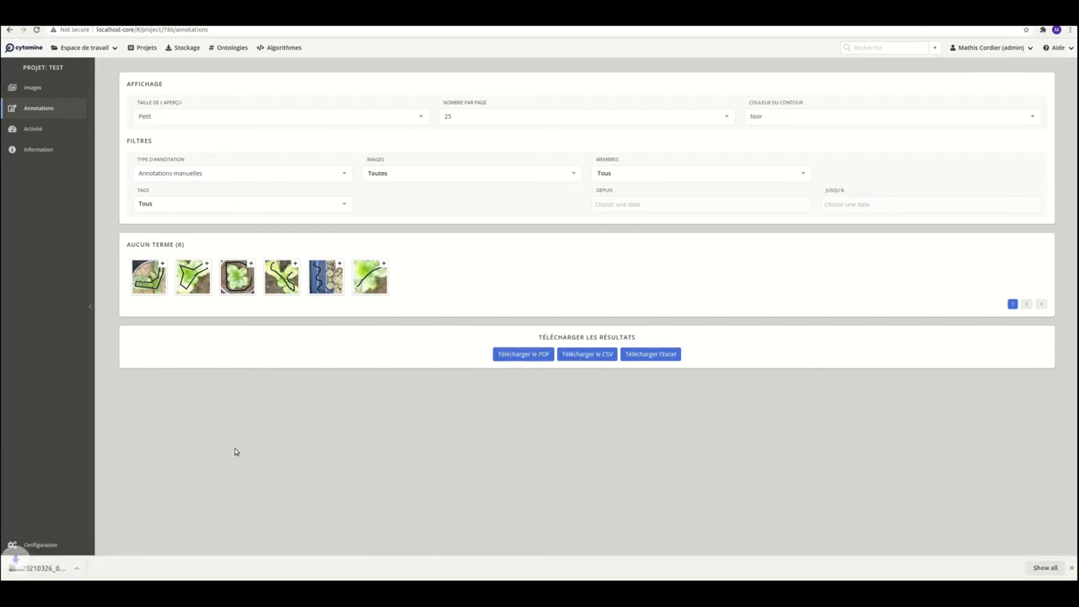
Open the downloaded annotations PDF and enlarge its table for reading.
left_click(523, 353)
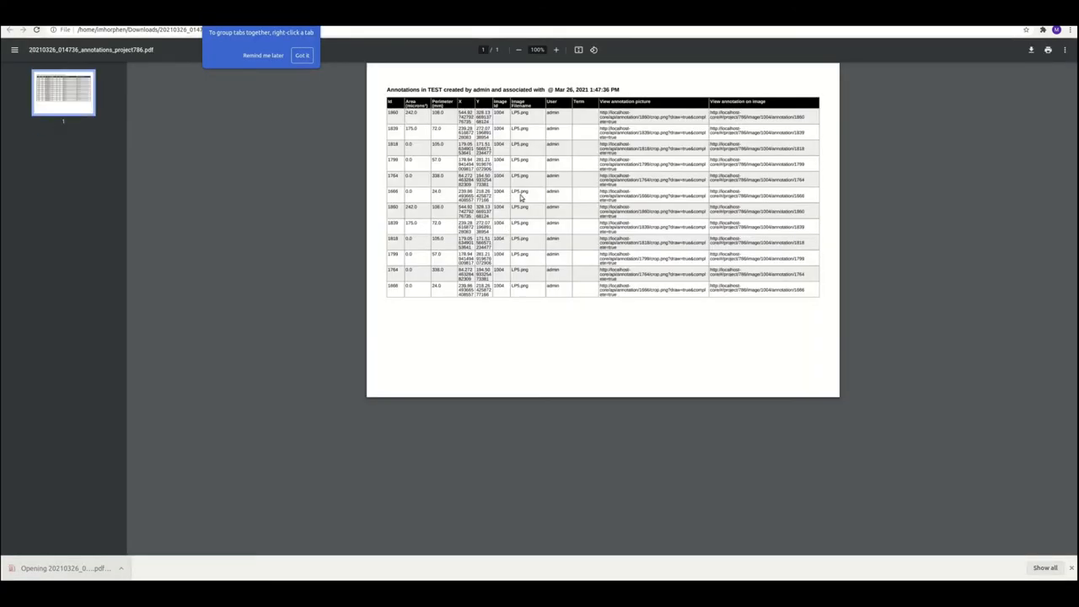
left_click(556, 49)
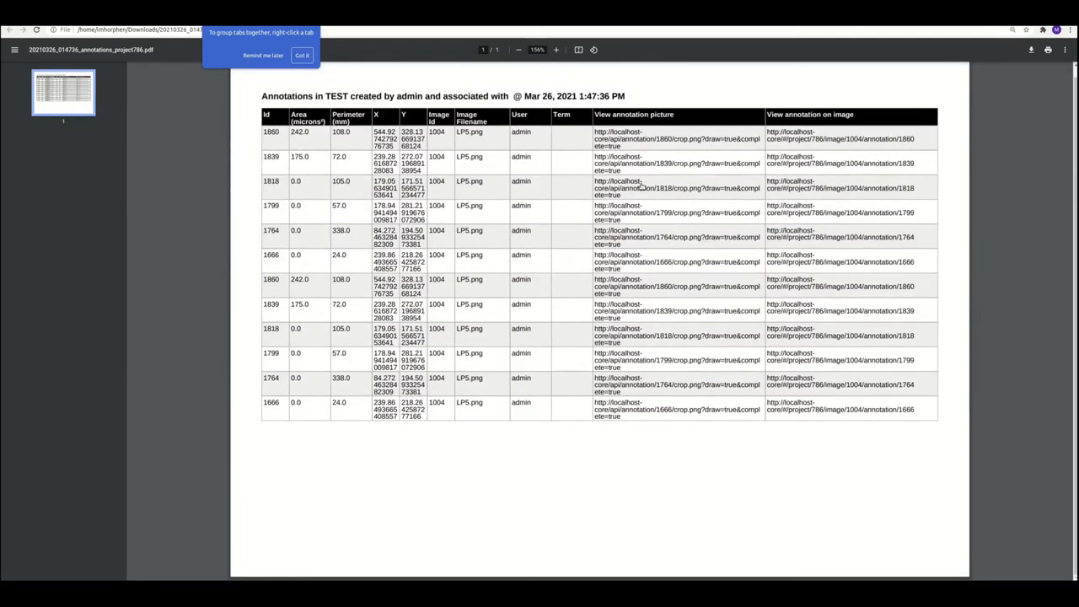
mouse_move(638, 188)
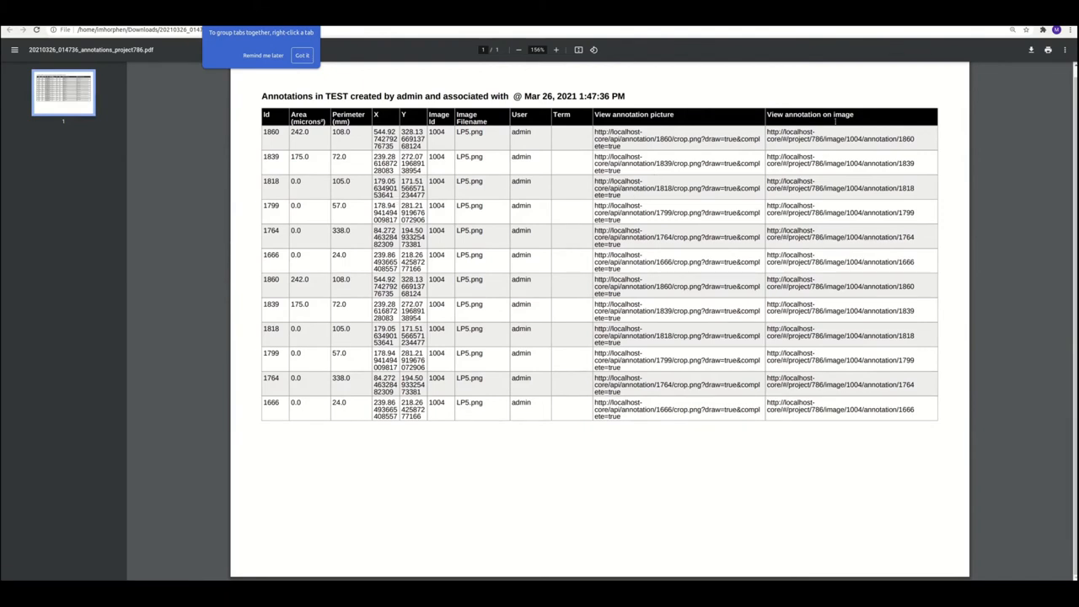
mouse_move(86, 250)
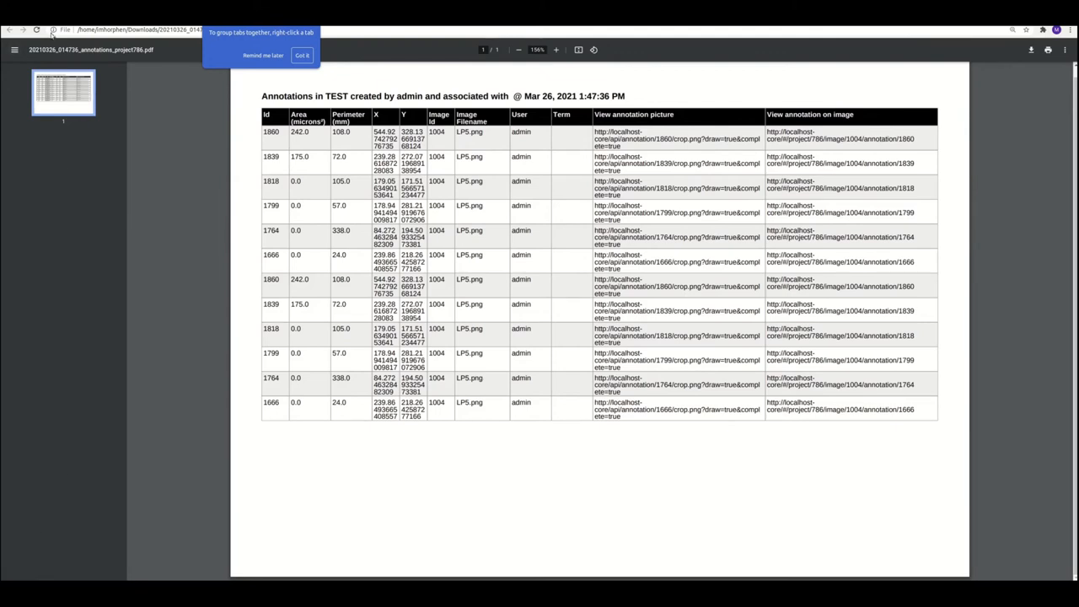
mouse_move(928, 37)
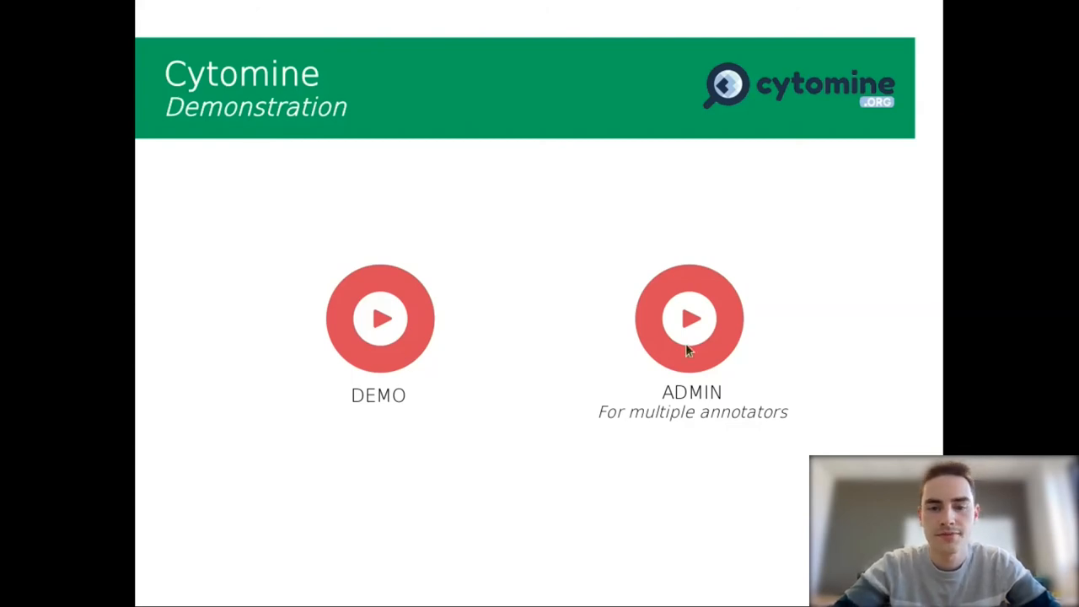
Start the ADMIN demo and open an admin session from the user dropdown.
left_click(690, 319)
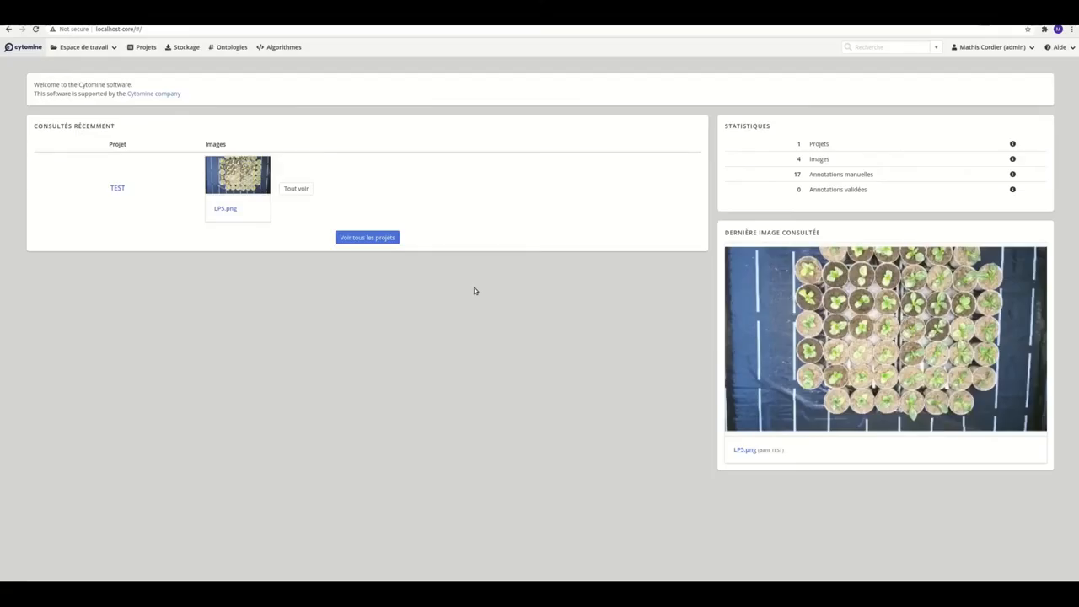
left_click(993, 46)
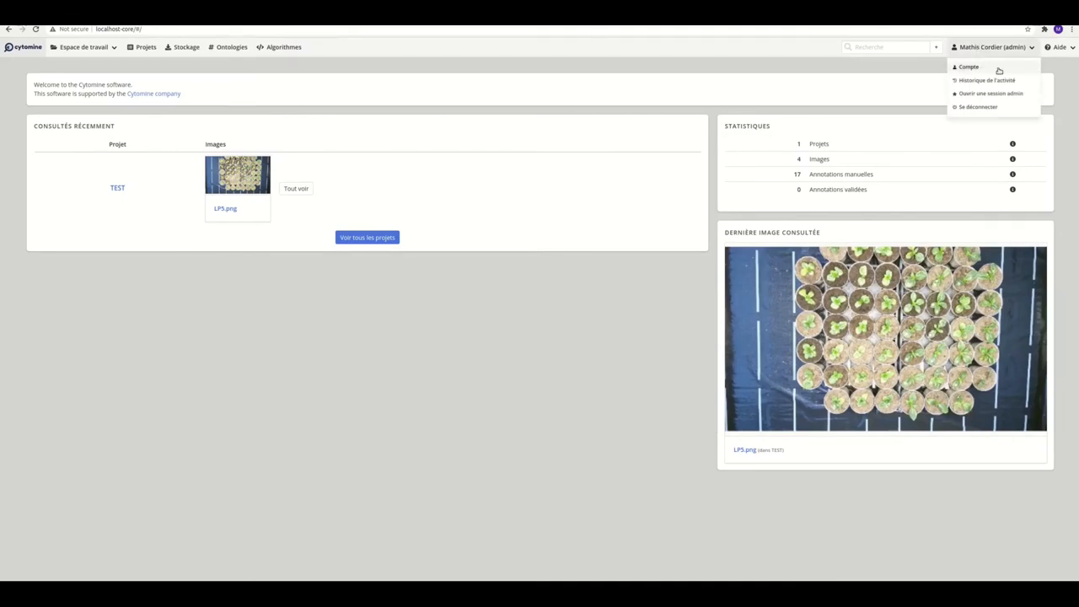
left_click(991, 93)
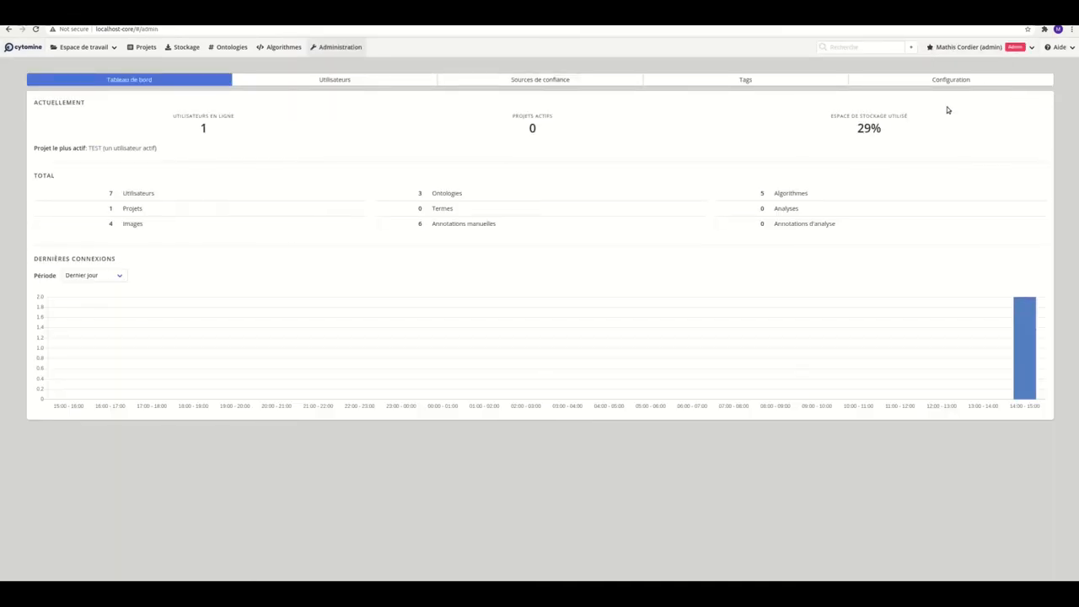
mouse_move(287, 110)
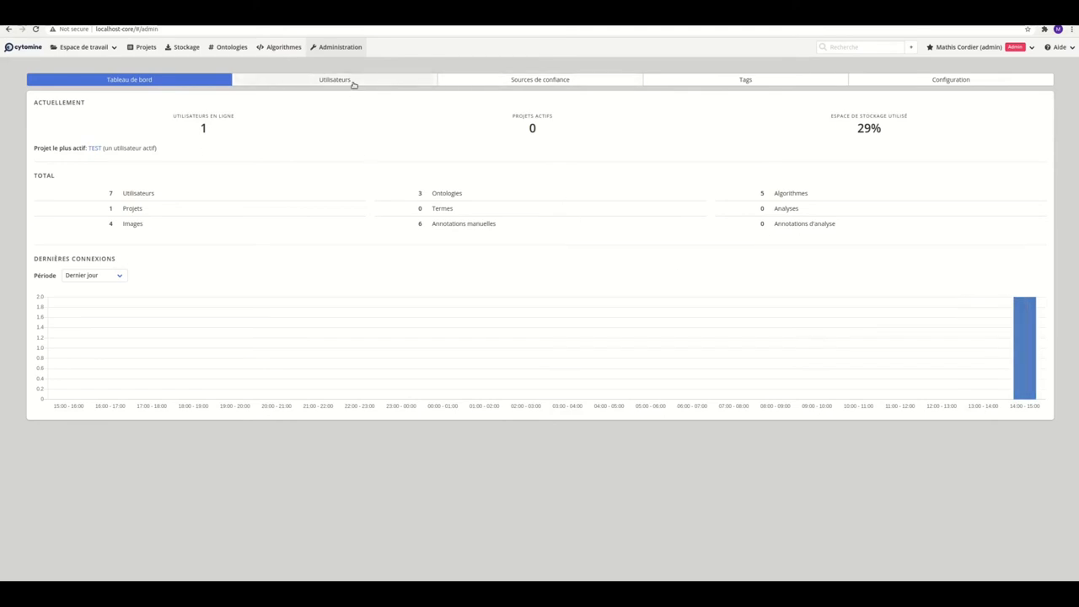
Open and save a test user's account unchanged, then view the trusted sources.
left_click(334, 79)
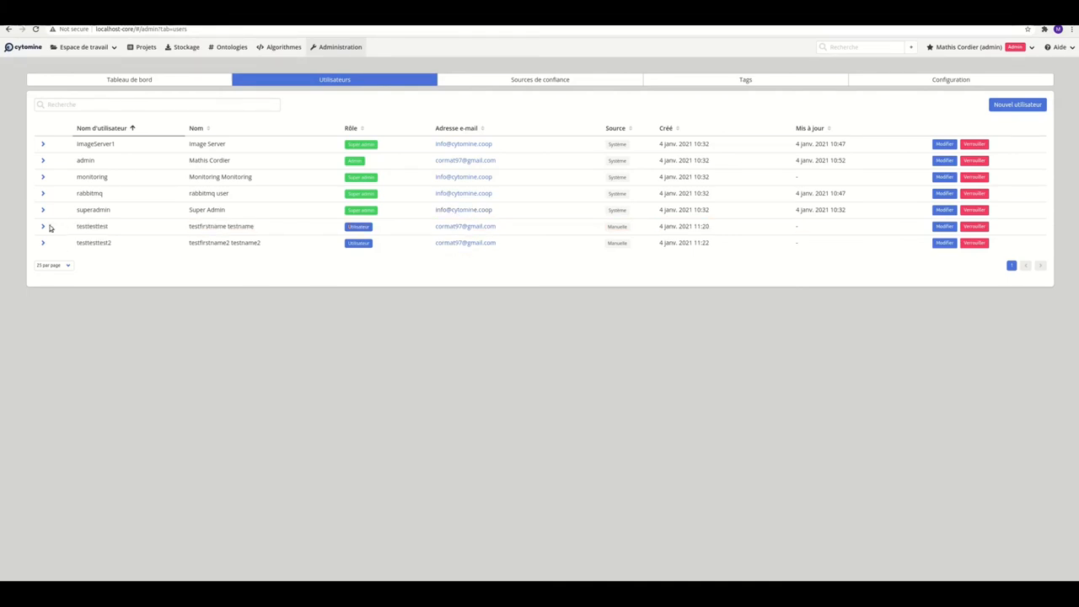
left_click(43, 226)
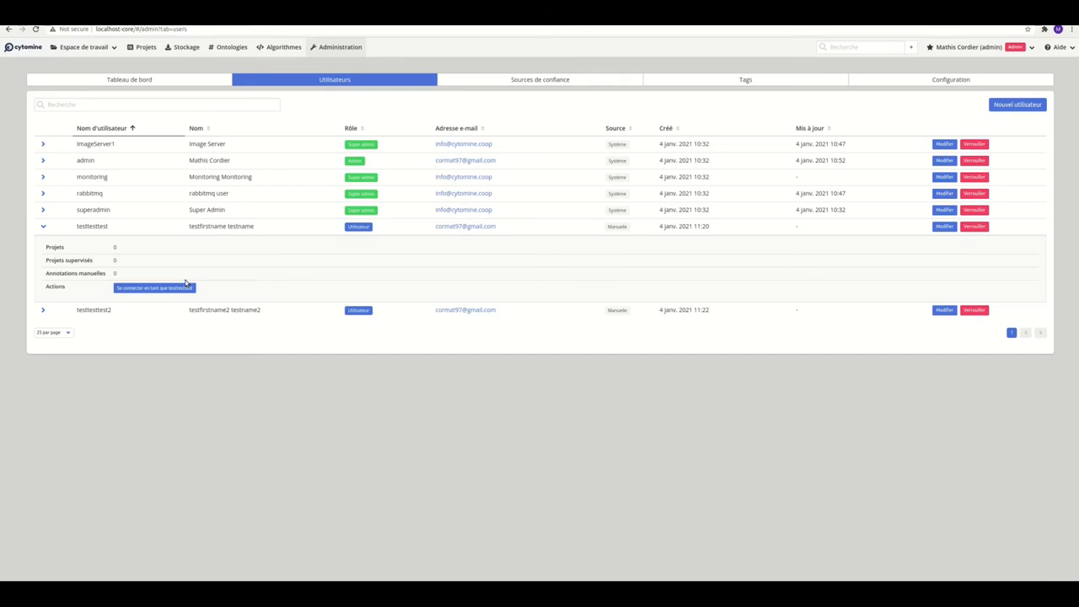
mouse_move(945, 226)
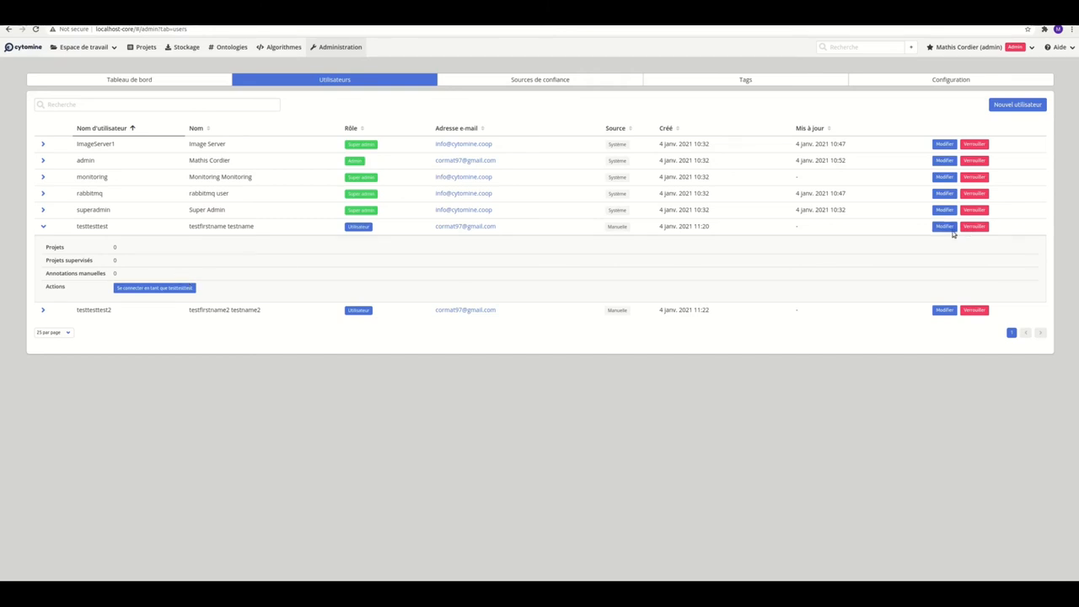
left_click(944, 226)
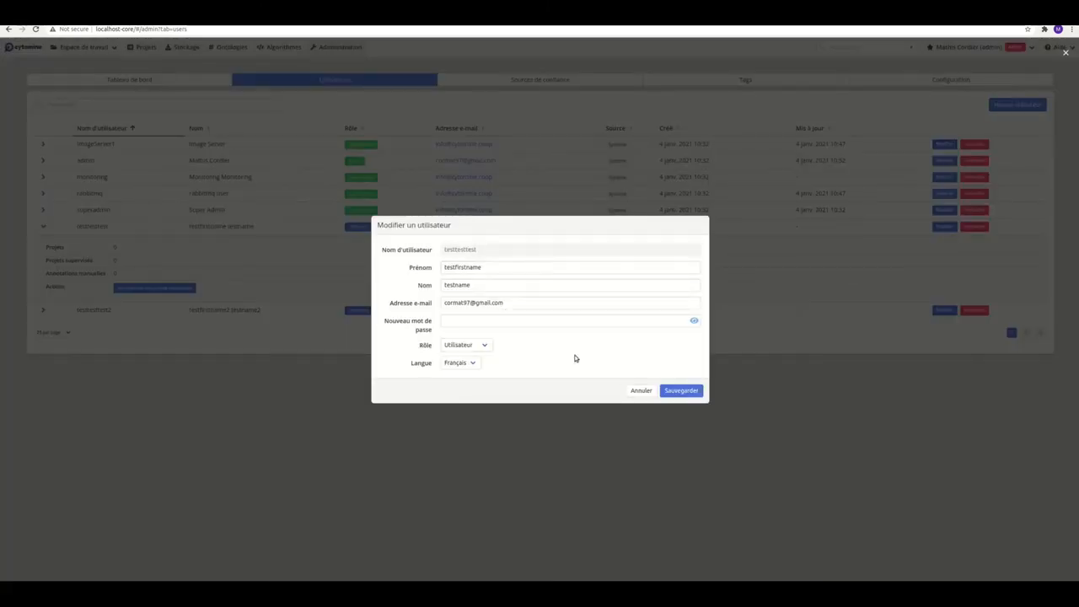
left_click(680, 390)
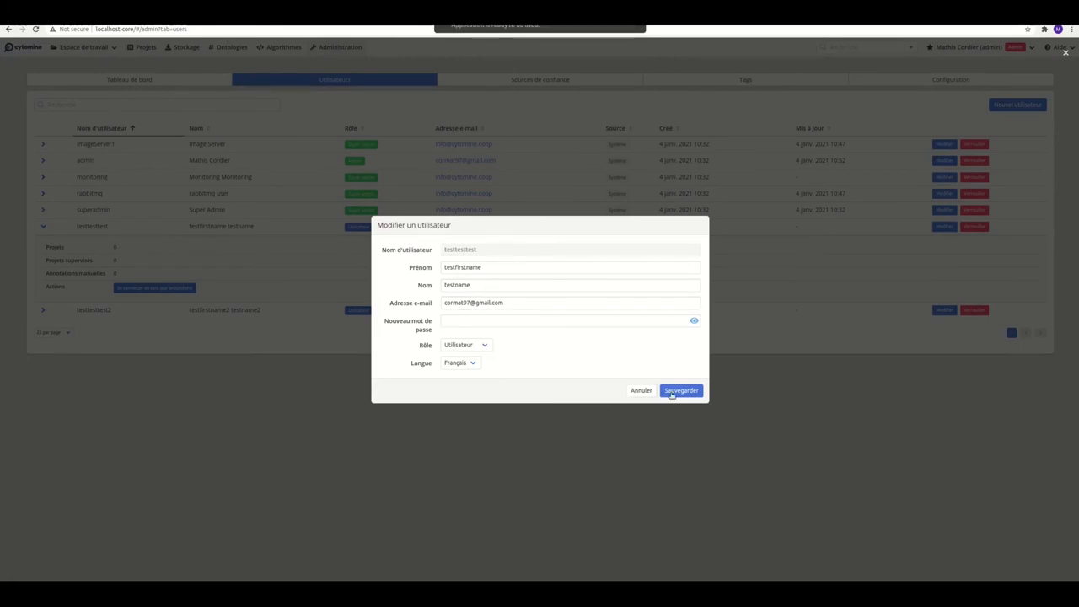
left_click(682, 390)
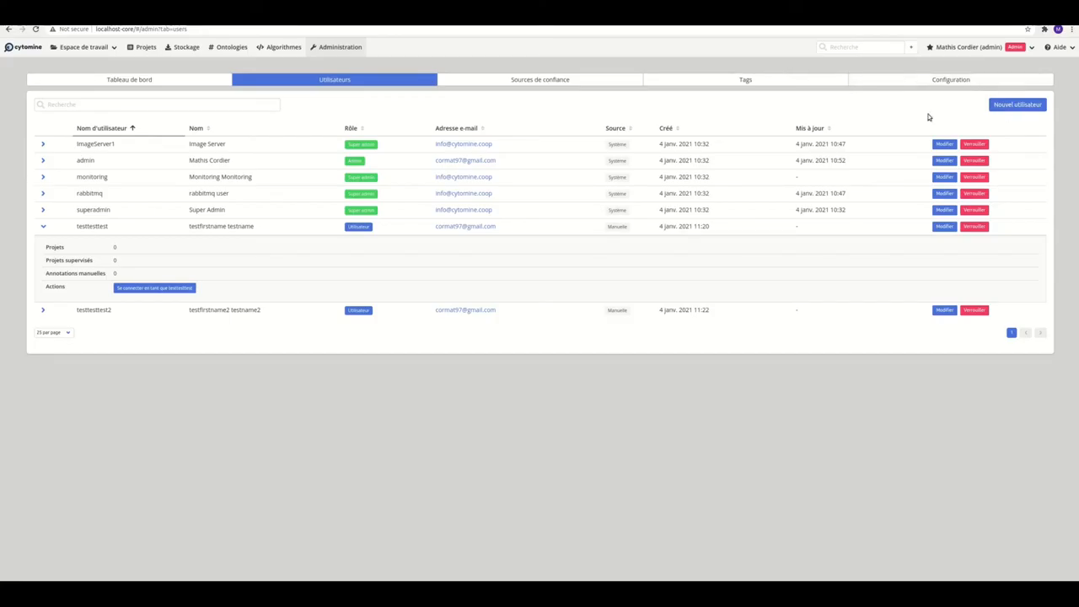
left_click(540, 79)
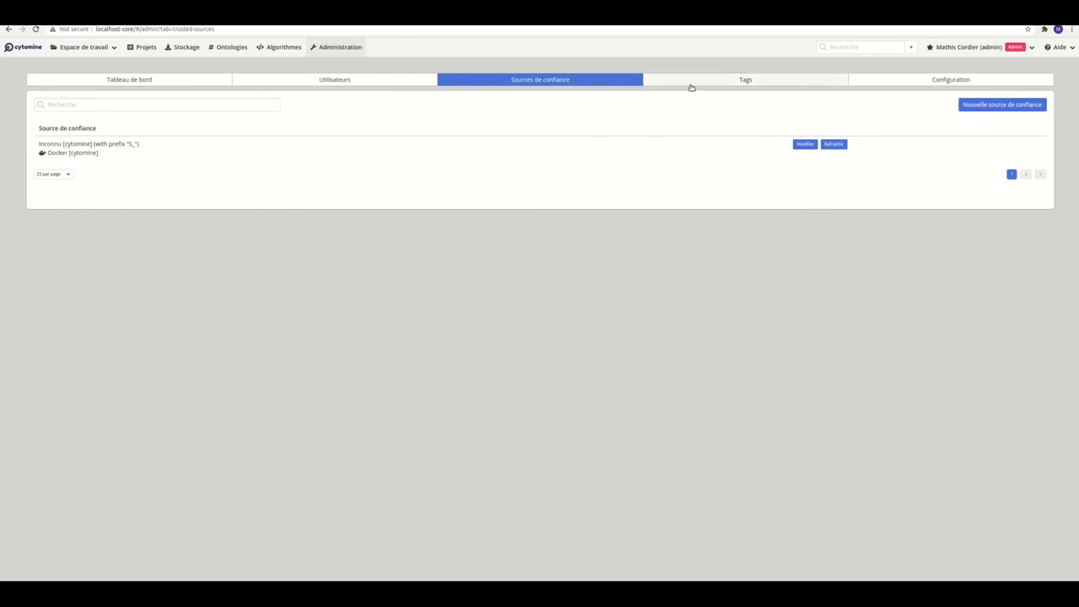
Create and save a new tag named Tag_for_test in the Tags list.
left_click(745, 79)
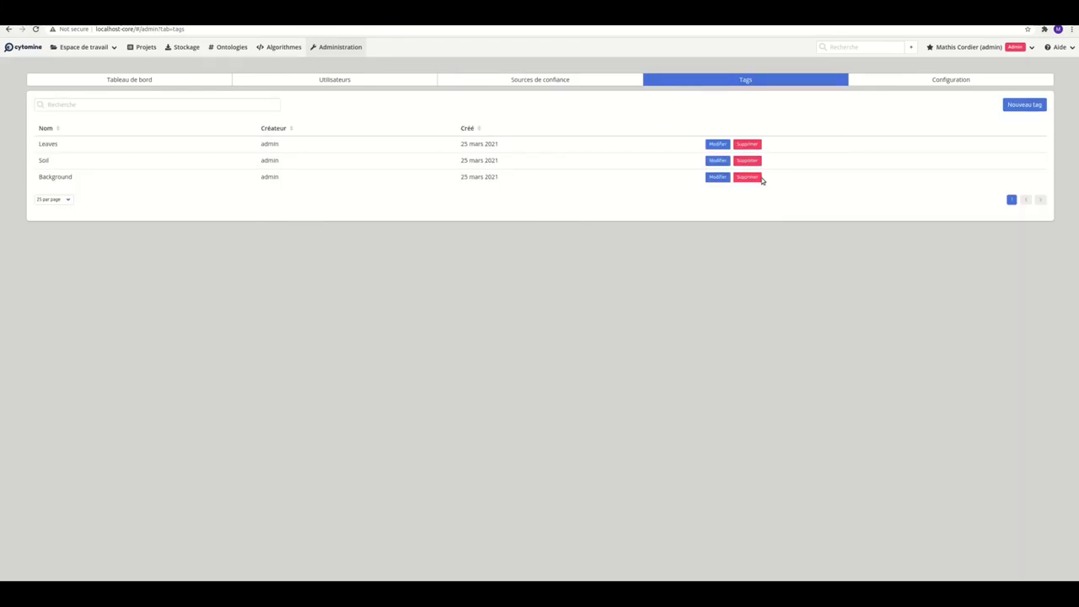
left_click(1024, 104)
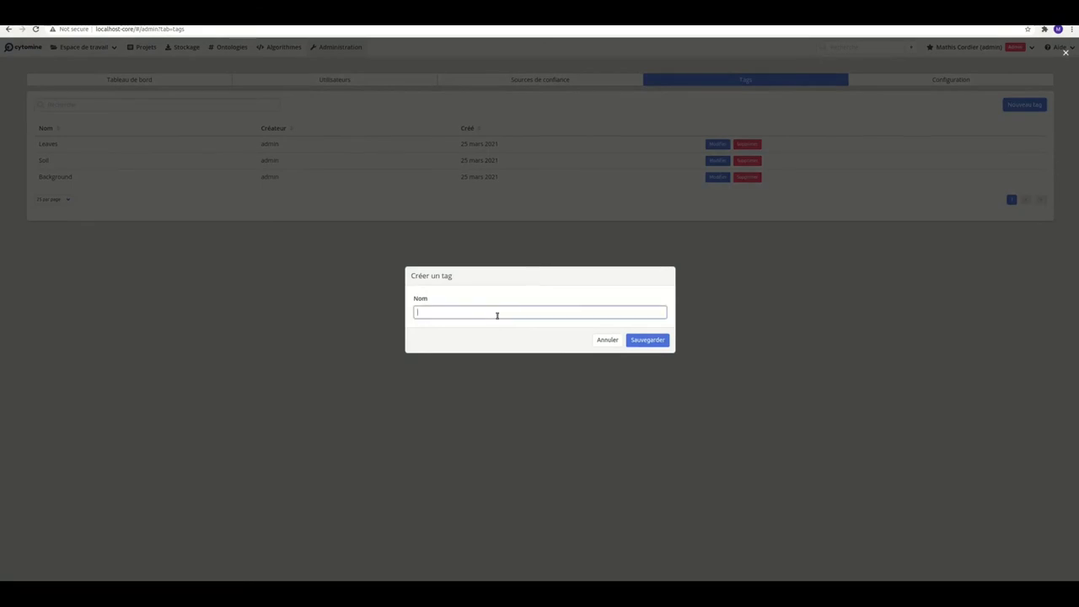
type("Tag_fol")
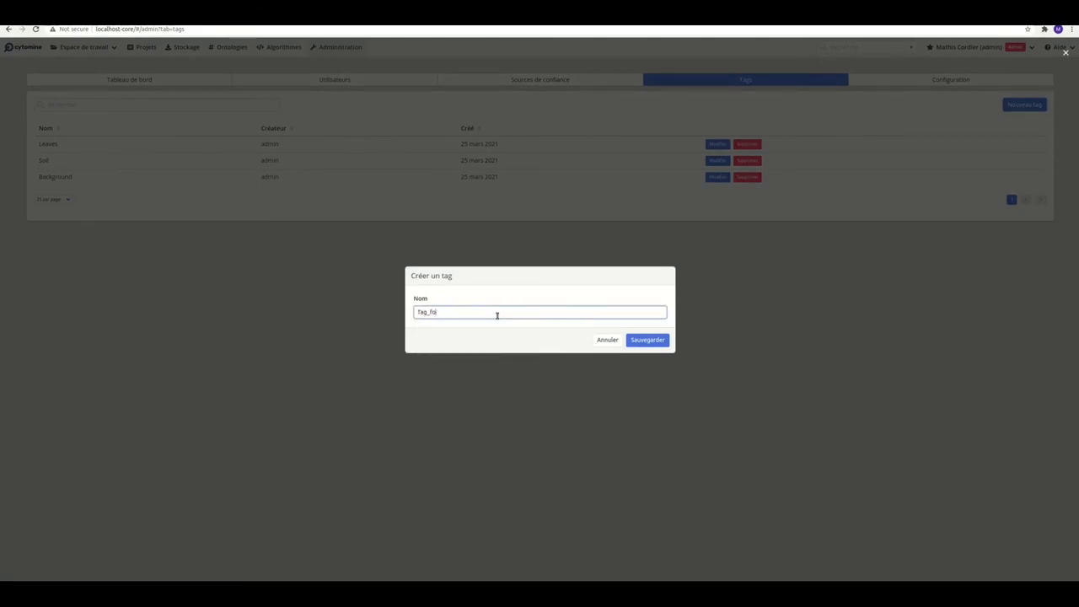
left_click(647, 339)
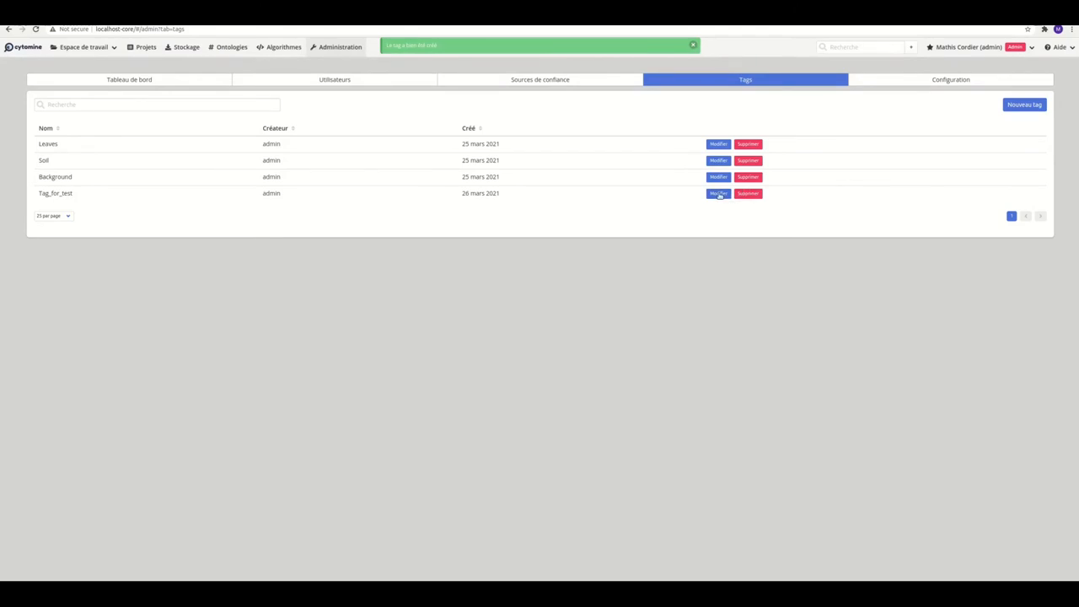
left_click(951, 79)
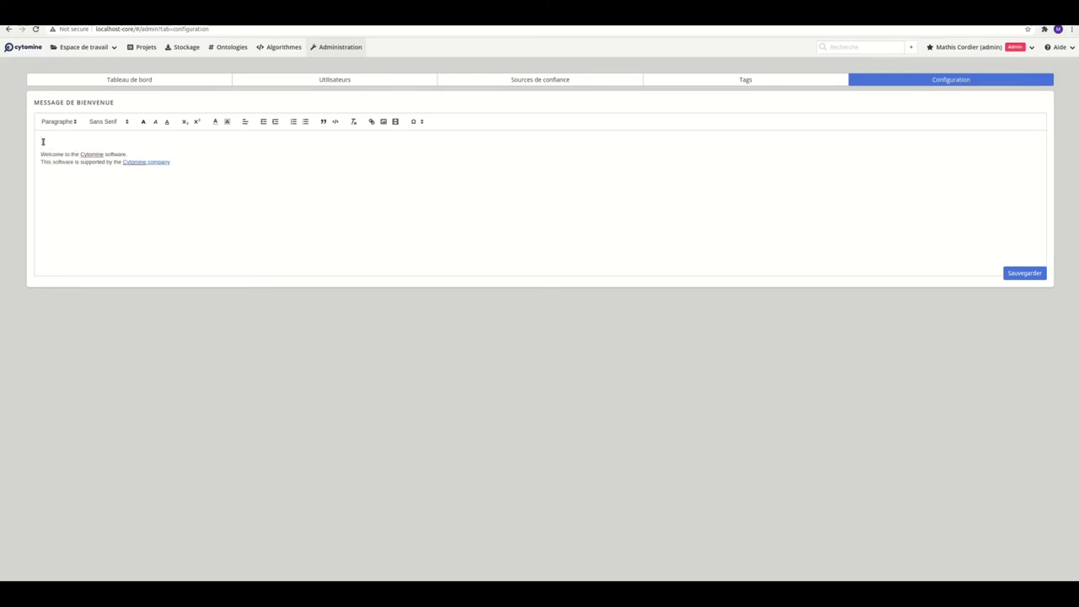
Save HELLO WORLD as the welcome message, then close the admin session and log out.
type("HELLO WORLD !")
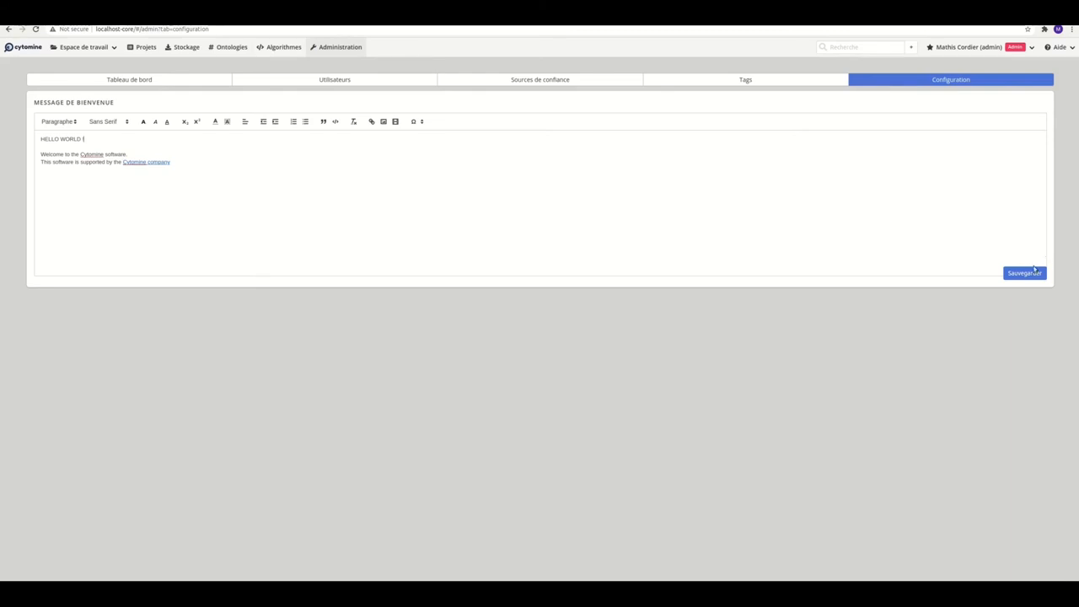
left_click(1025, 272)
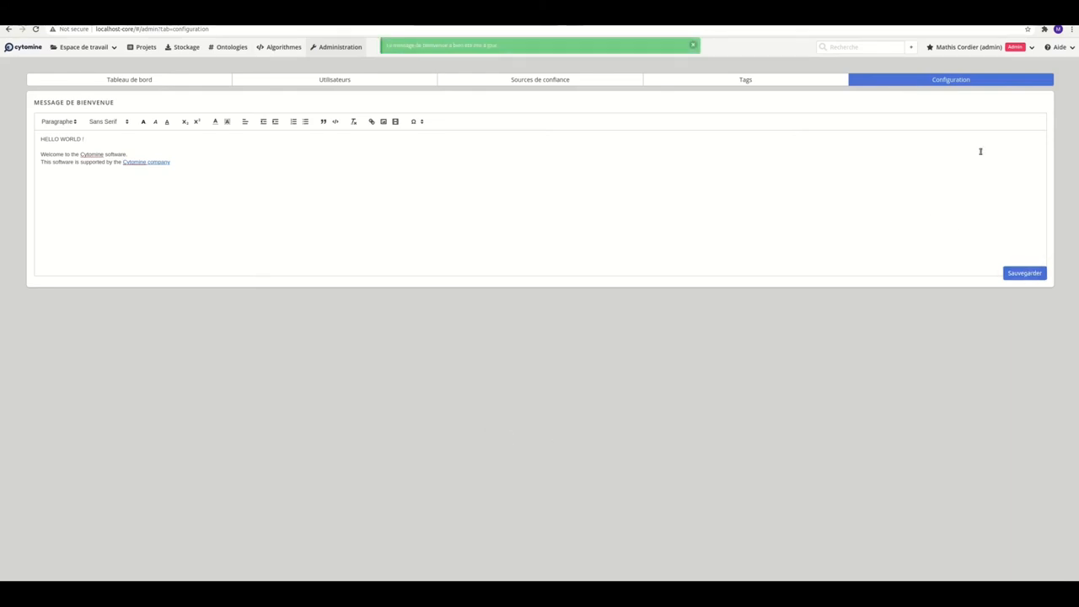
left_click(969, 47)
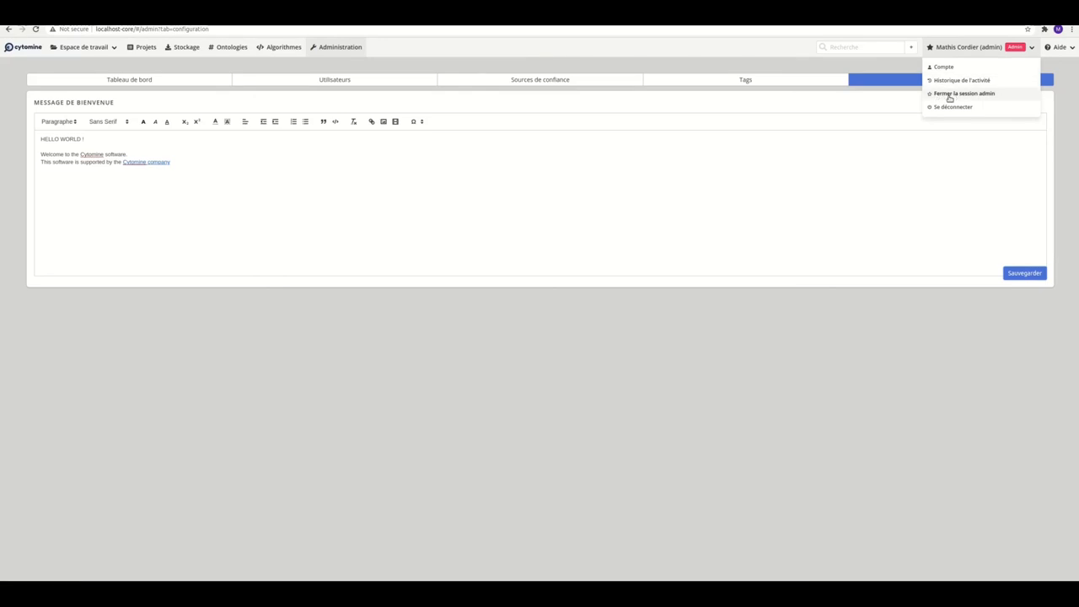
left_click(964, 93)
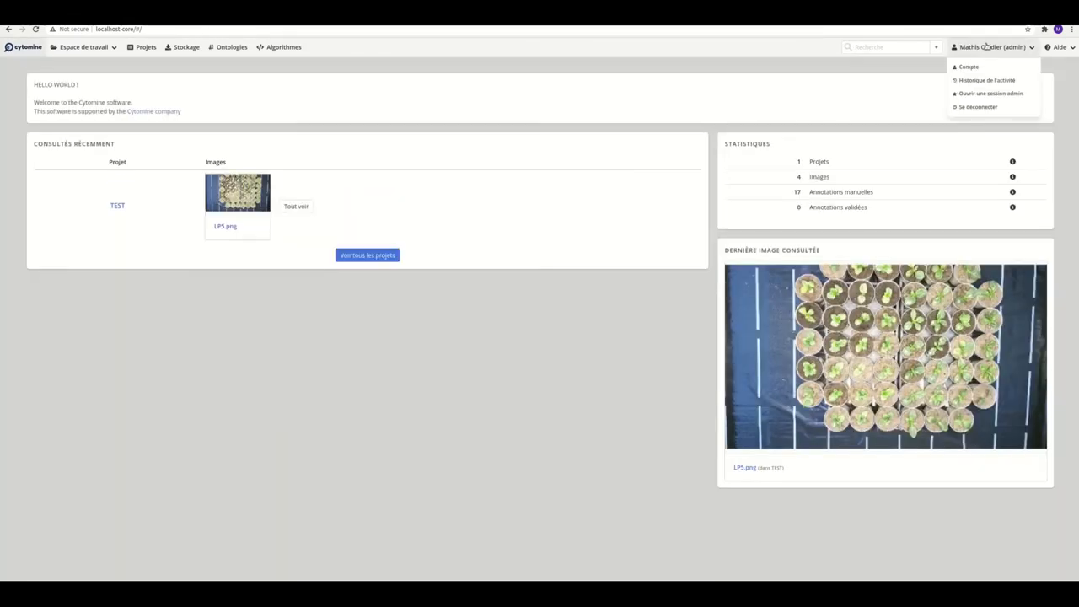
left_click(978, 106)
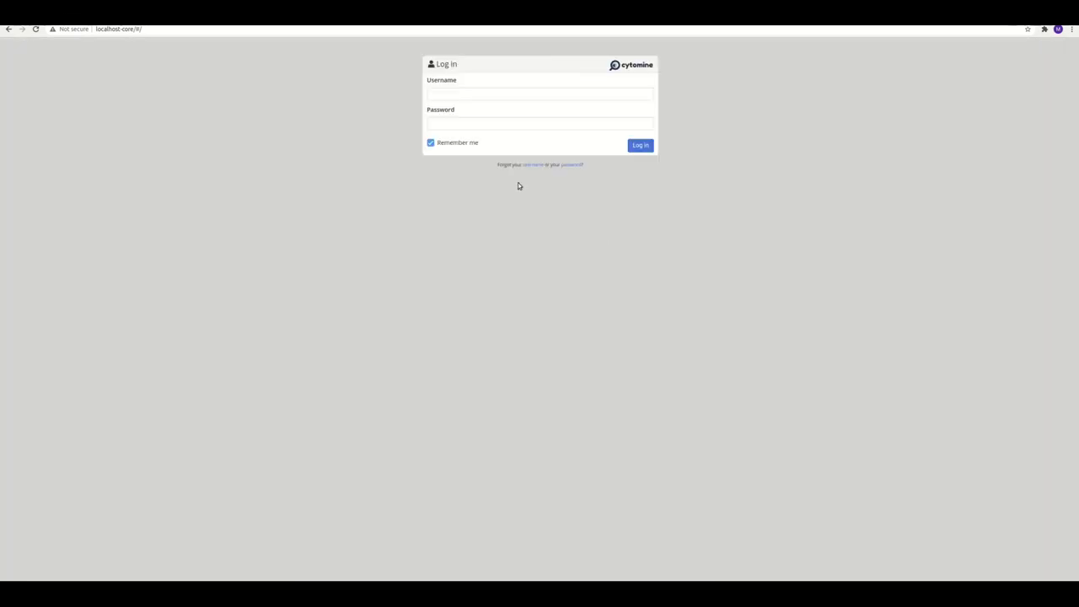
left_click(539, 93)
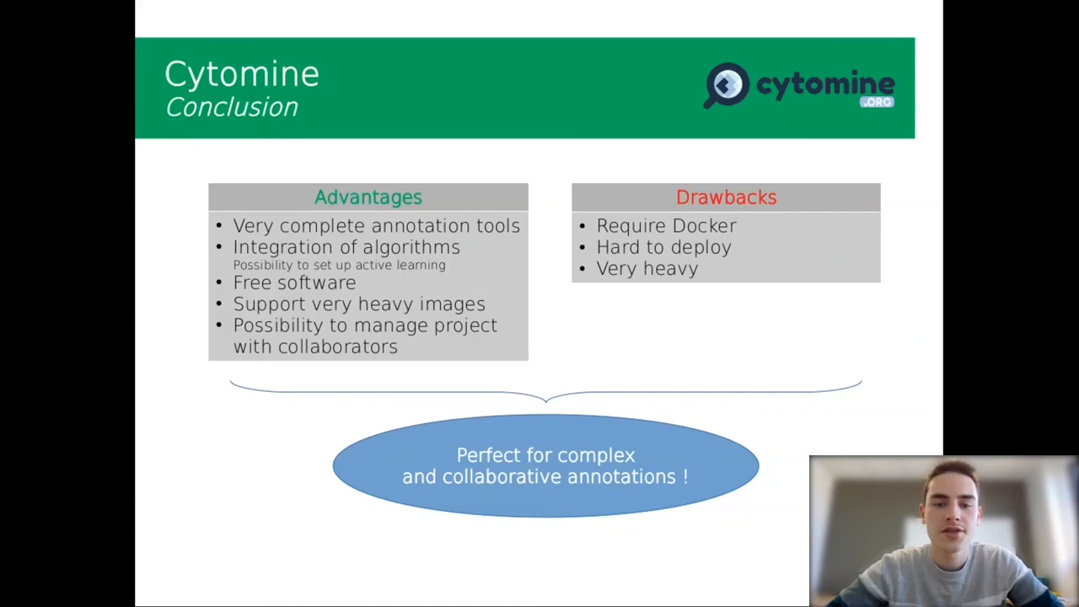
Advance the slideshow to the final Conclusion slide.
key("Right")
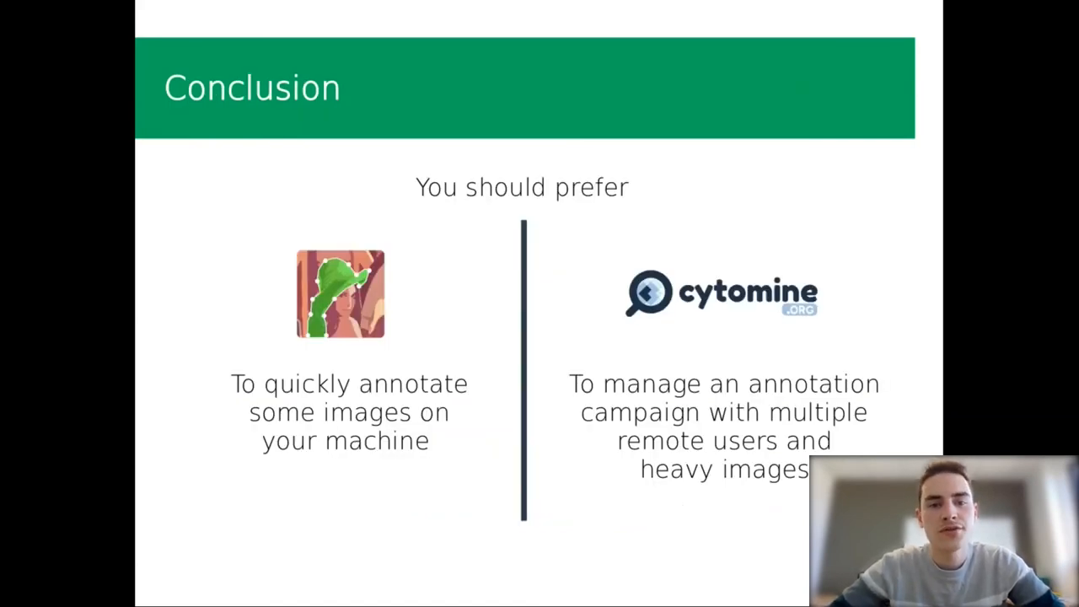